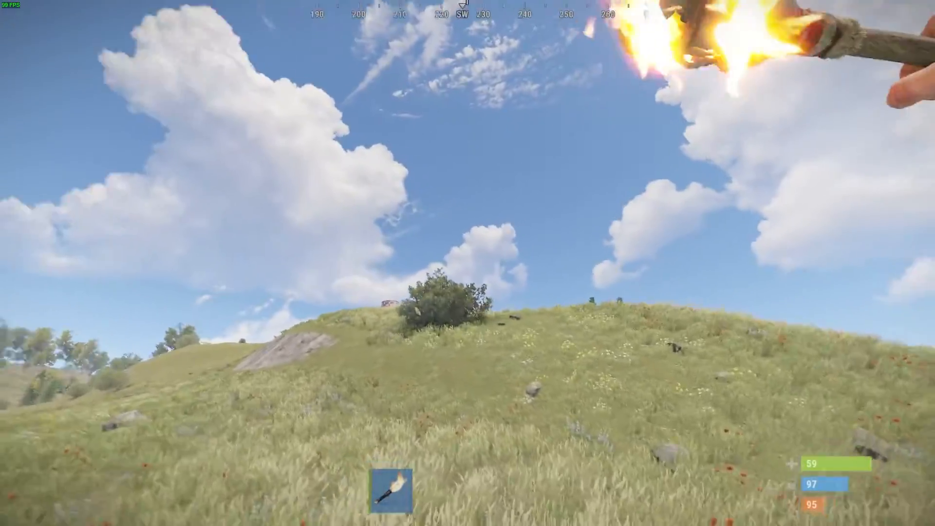
{"action": "mouse_move", "coordinate": [468, 263]}
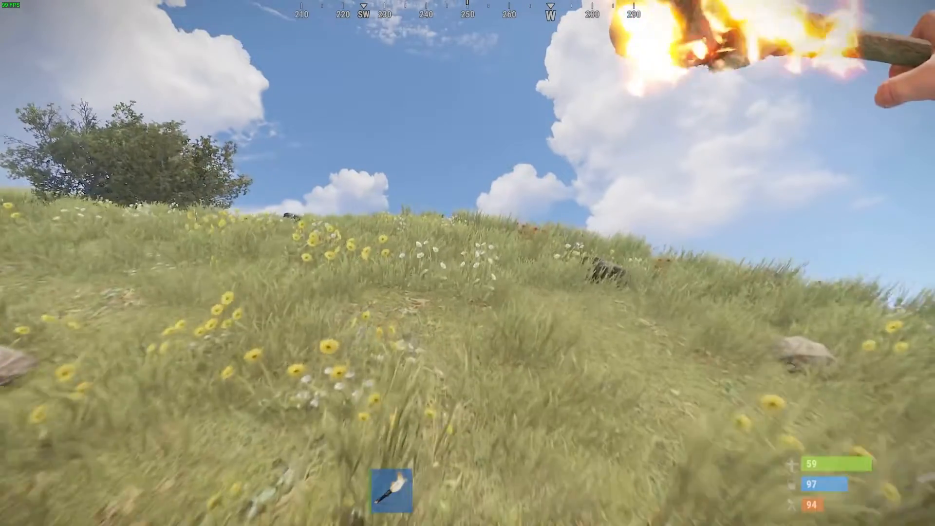
Step: Reorder the Codefling map list, then delete the Dropbox link and leftover quote from the levelurl line
{"action": "key", "text": "Escape"}
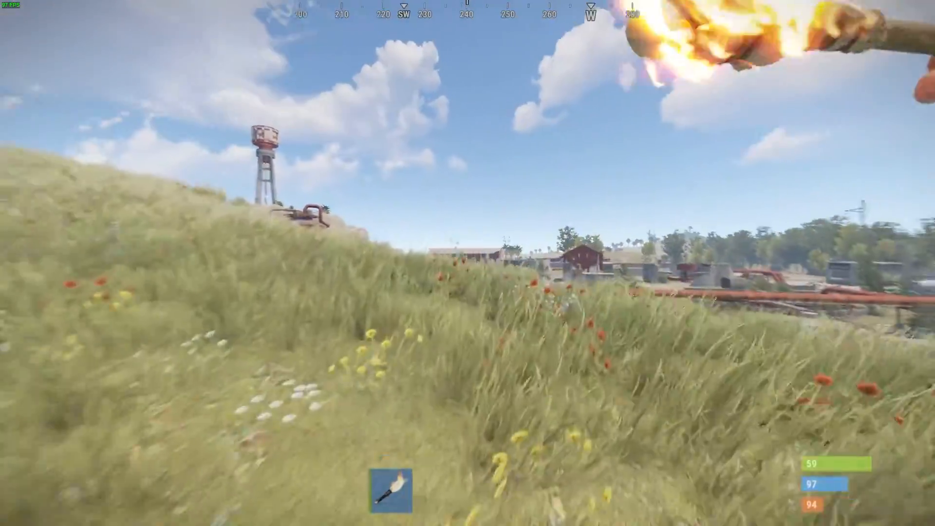
{"action": "mouse_move", "coordinate": [468, 263]}
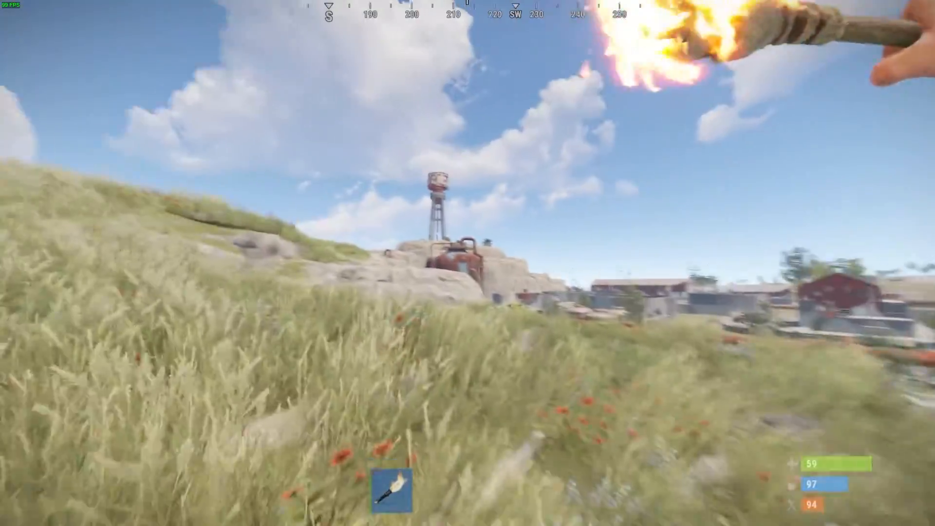
{"action": "mouse_move", "coordinate": [467, 263]}
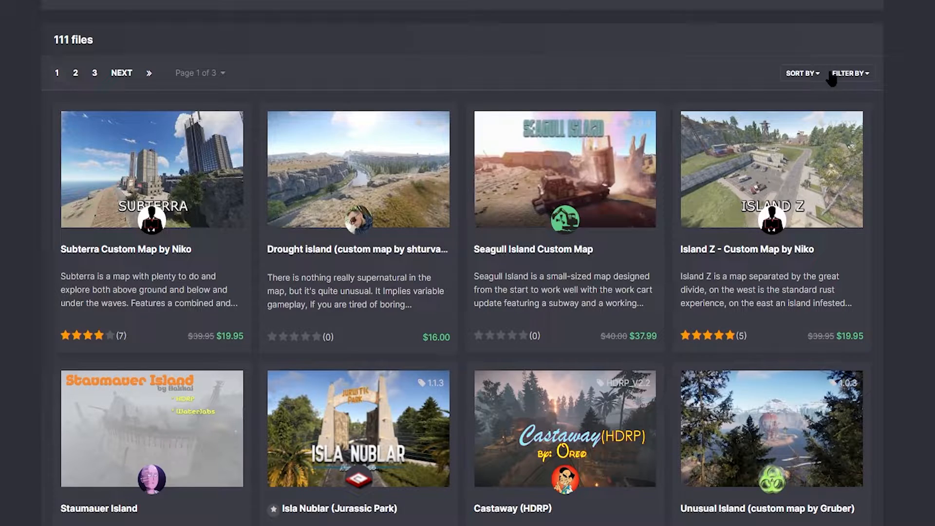
{"action": "left_click", "coordinate": [802, 72]}
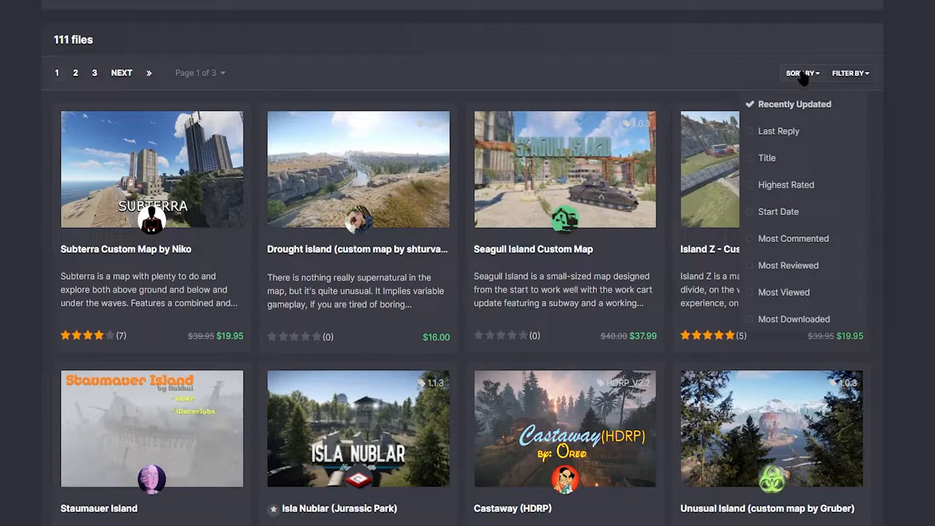
{"action": "left_click", "coordinate": [850, 72]}
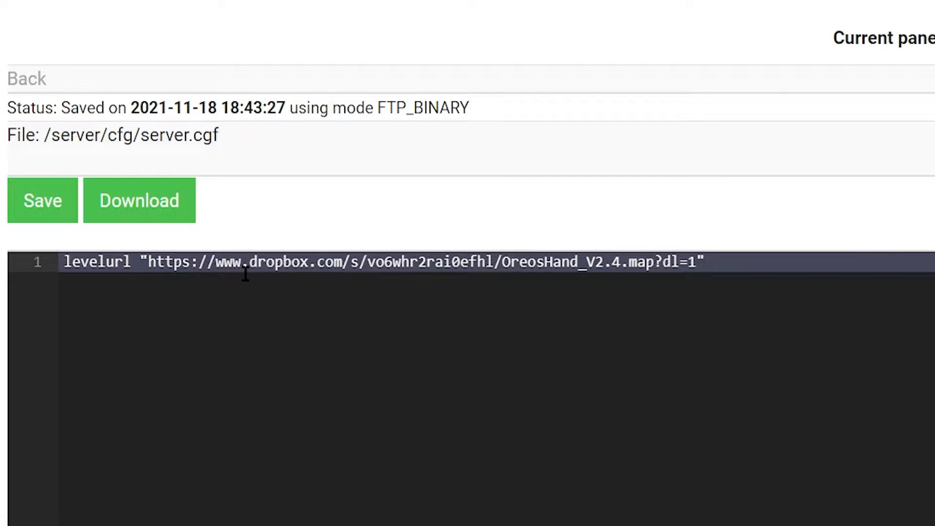
{"action": "key", "text": "Backspace"}
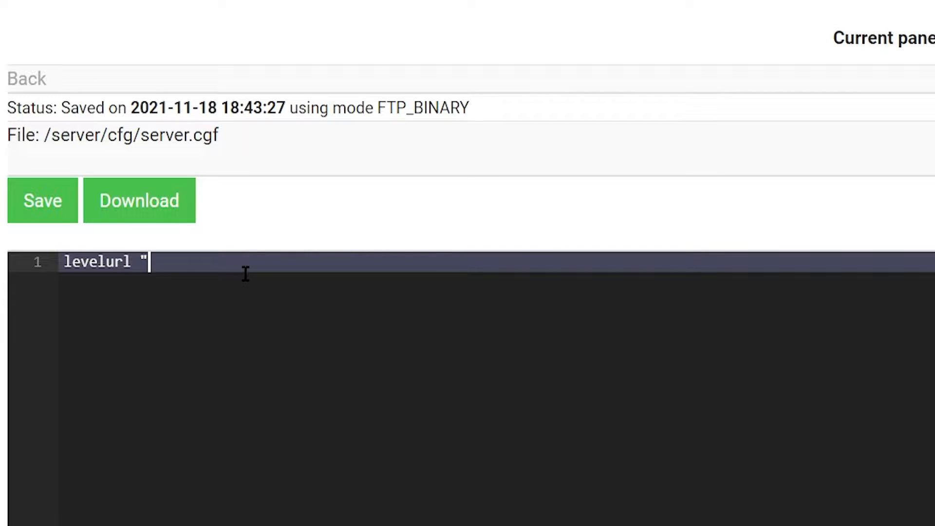
{"action": "key", "text": "Backspace"}
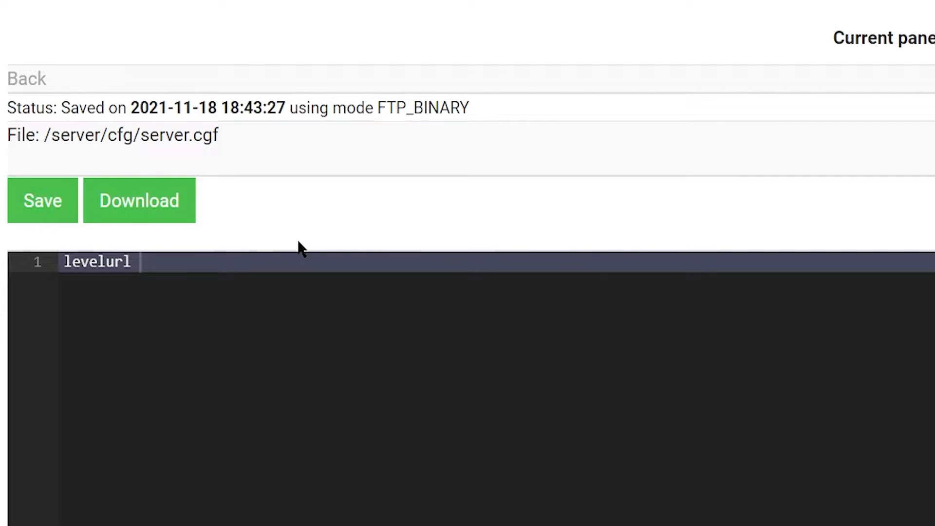
{"action": "left_click", "coordinate": [173, 6]}
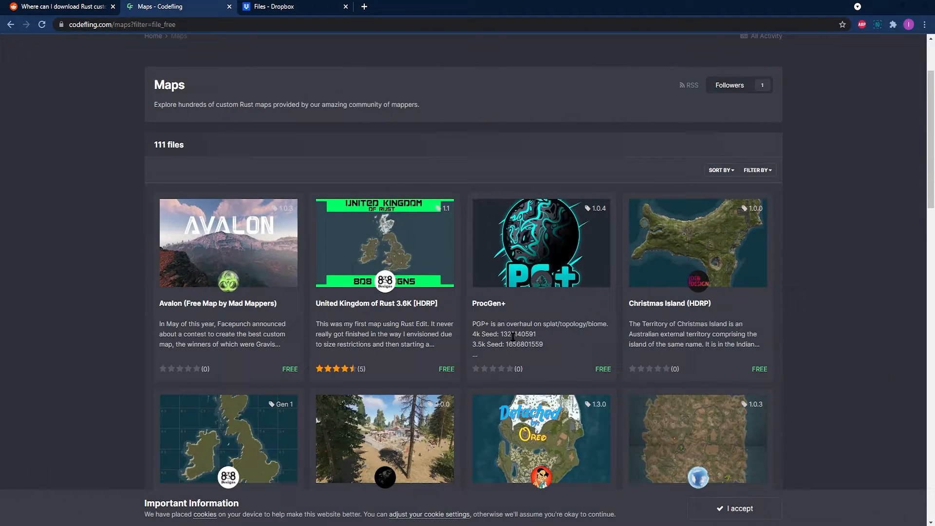
Step: Sort the free maps by Highest Rated and open the Naxos map listing
{"action": "left_click", "coordinate": [757, 170]}
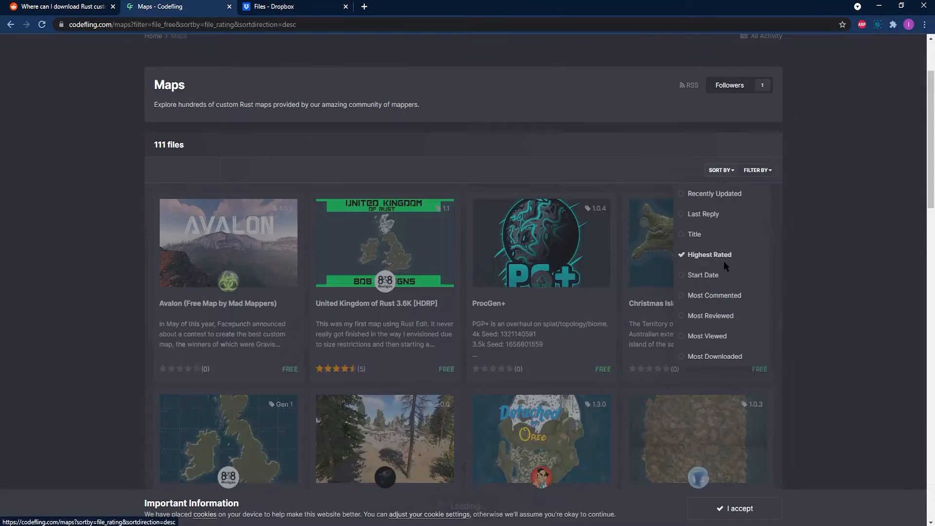
{"action": "scroll", "scroll_direction": "down", "scroll_amount": 3}
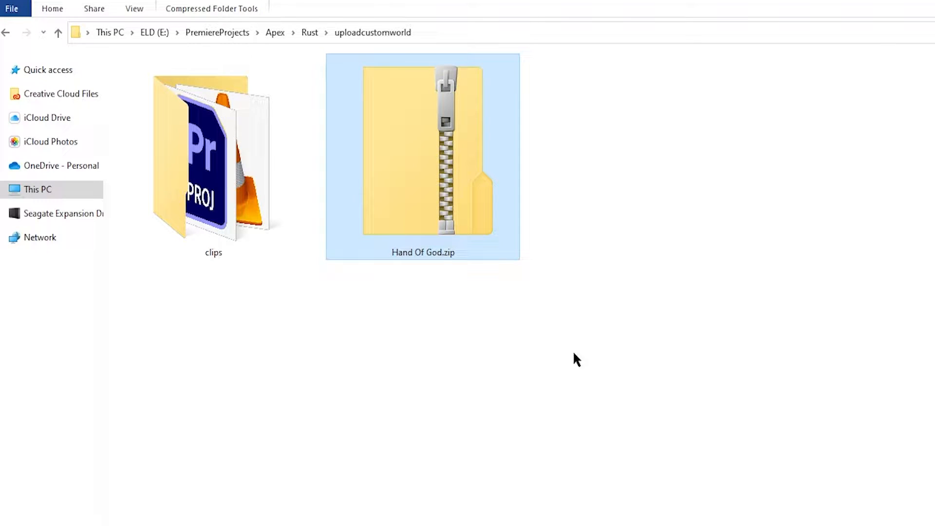
{"action": "double_click", "coordinate": [422, 155]}
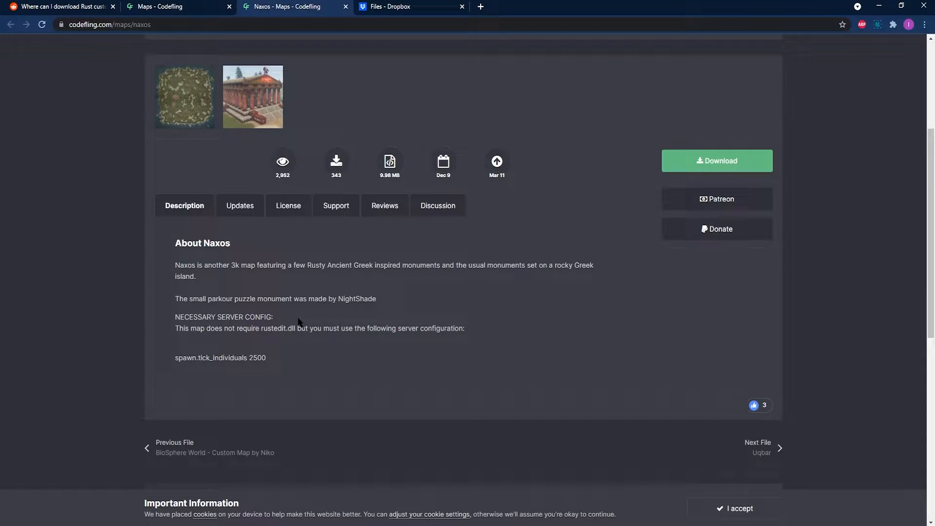
{"action": "scroll", "scroll_direction": "up", "scroll_amount": 3}
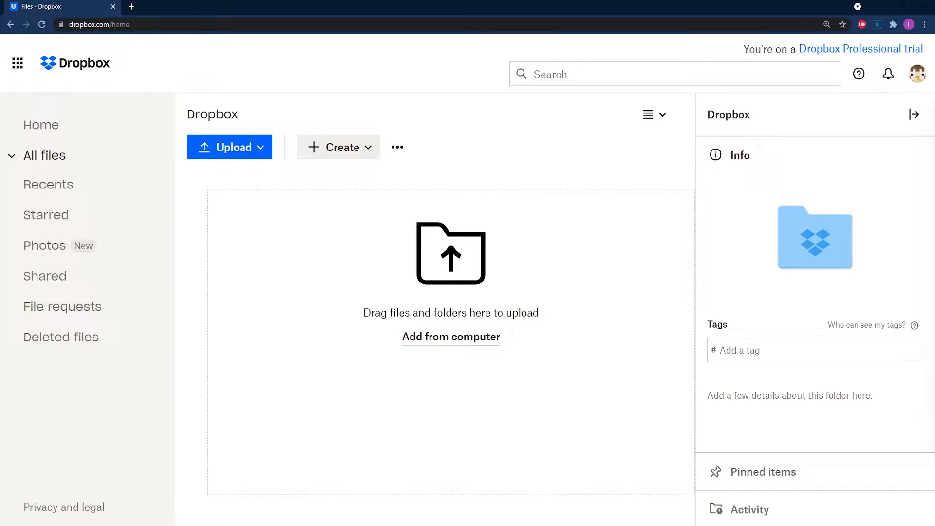
{"action": "mouse_move", "coordinate": [558, 446]}
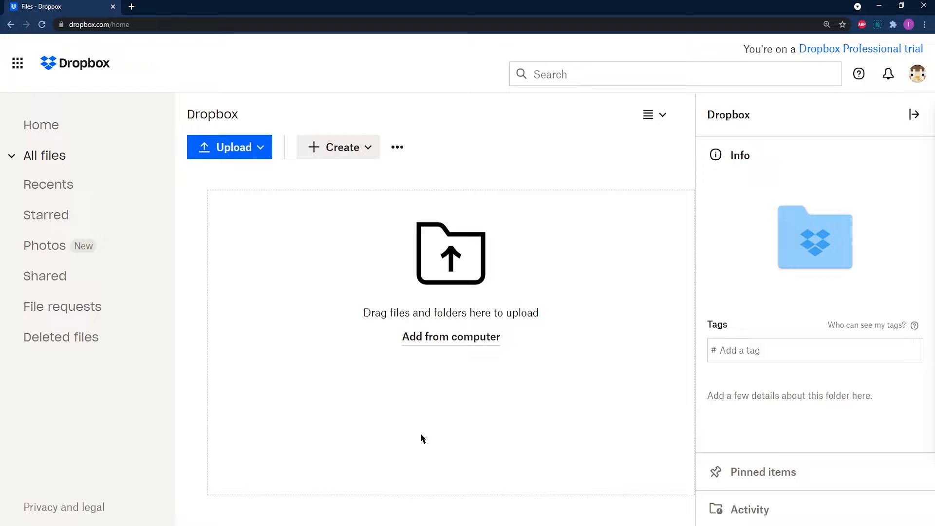
Step: Bring up the local uploadcustomworld folder holding Hand Of God.zip
{"action": "left_click", "coordinate": [450, 337]}
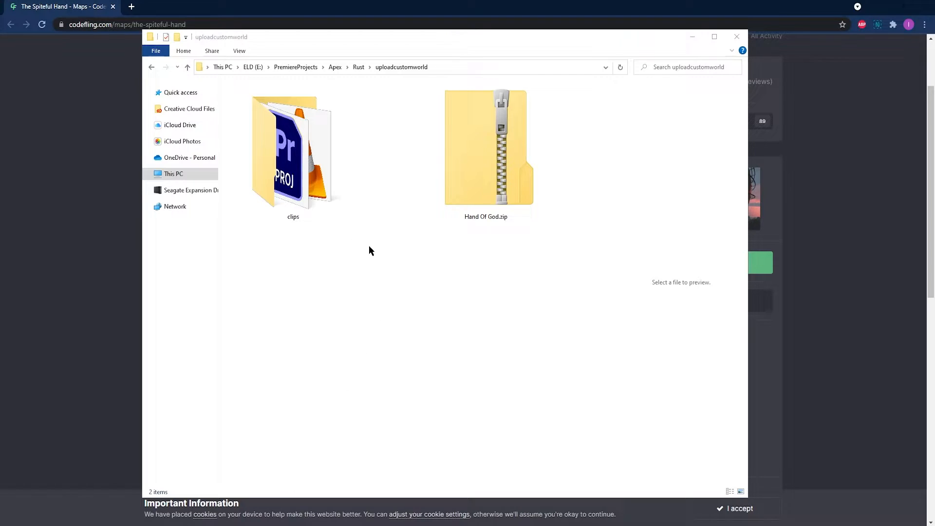
Step: Extract Hand Of God.zip with 7-Zip Extract Here and select OreosHand_V2.4.map inside the new folder
{"action": "left_click", "coordinate": [485, 148]}
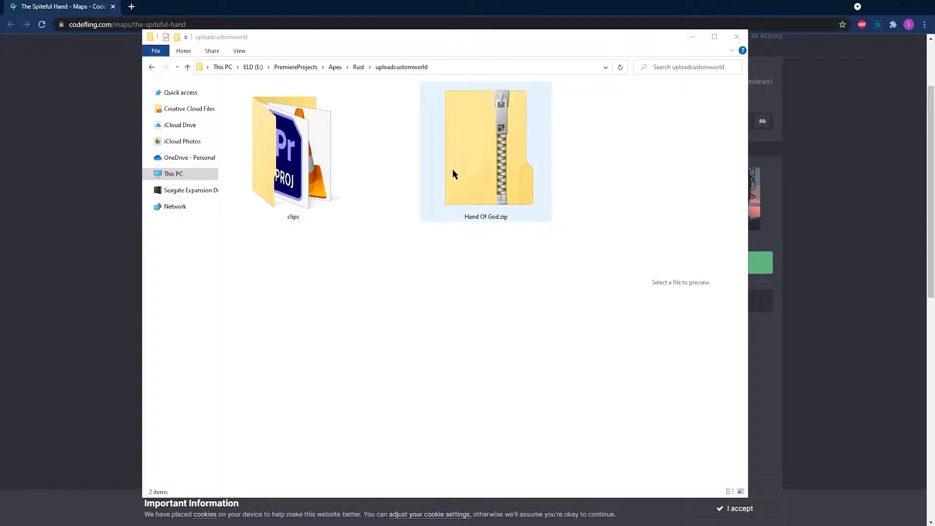
{"action": "right_click", "coordinate": [486, 149]}
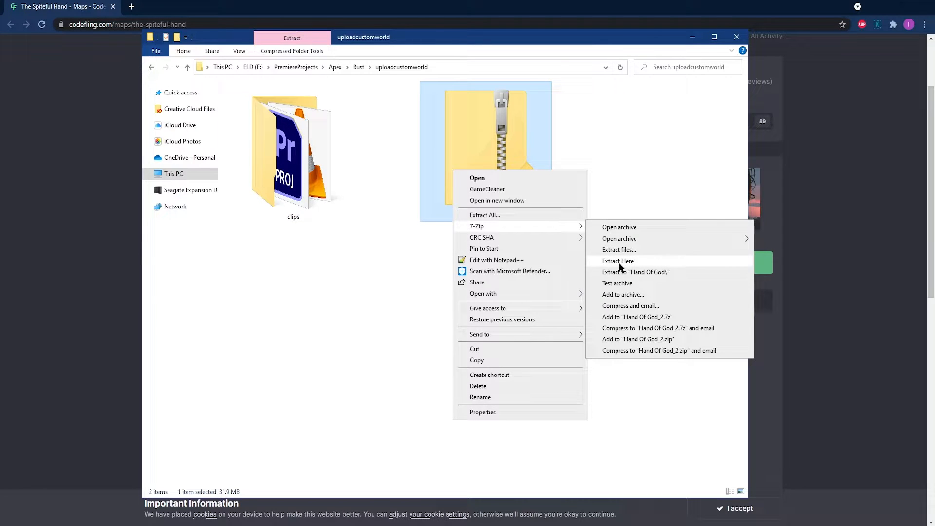
{"action": "left_click", "coordinate": [619, 261]}
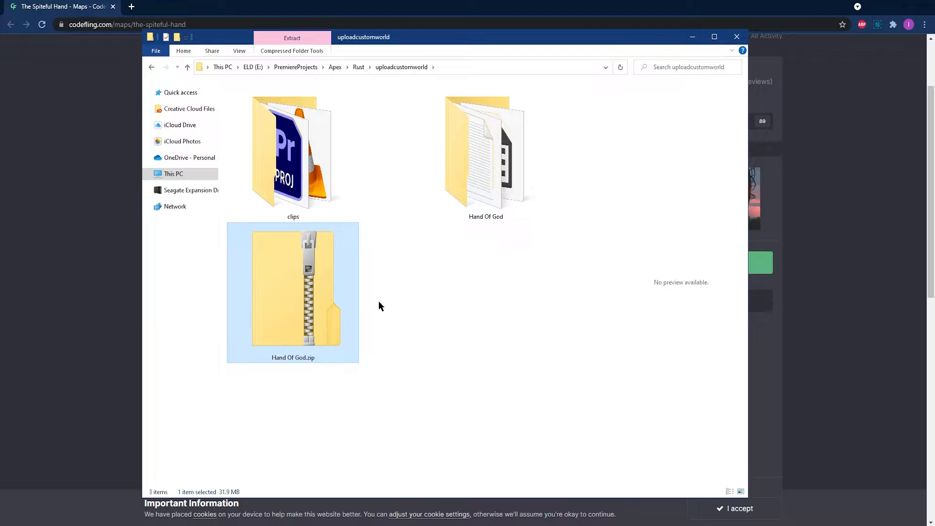
{"action": "double_click", "coordinate": [486, 152]}
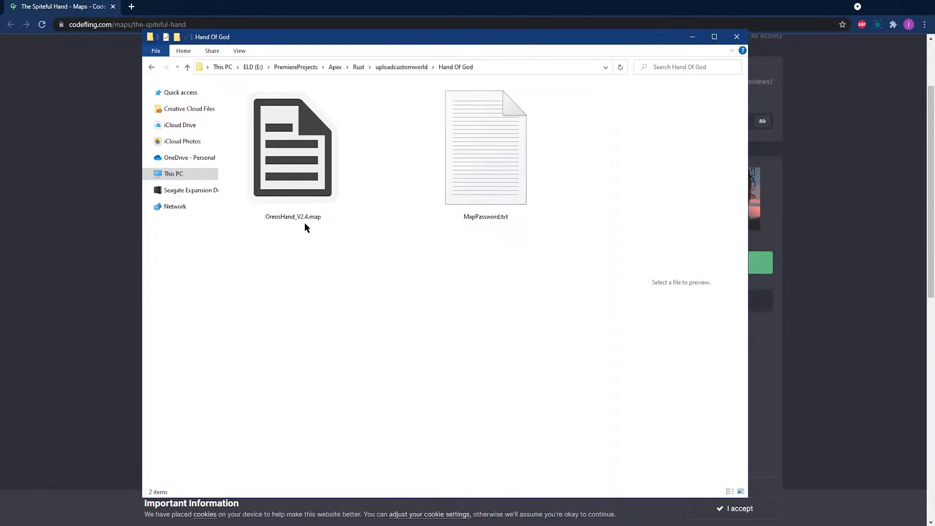
{"action": "left_click", "coordinate": [293, 148]}
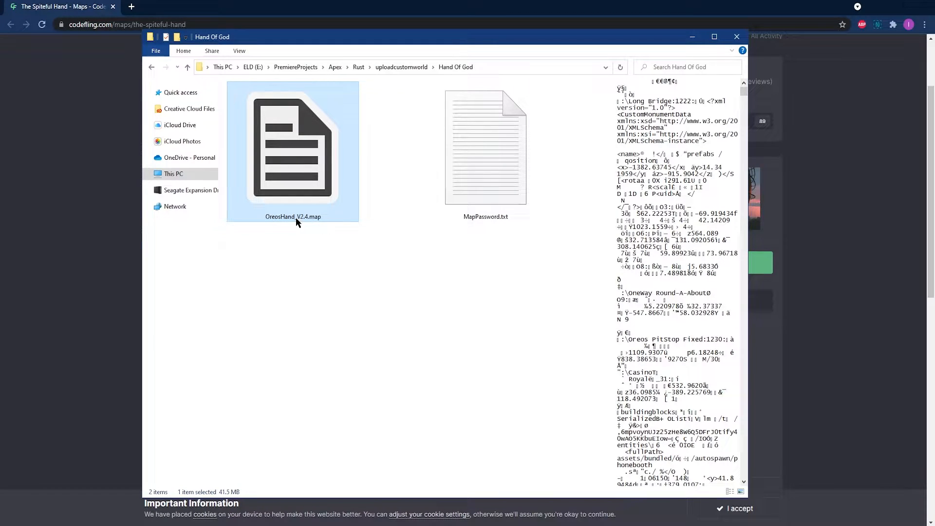
{"action": "mouse_move", "coordinate": [540, 264]}
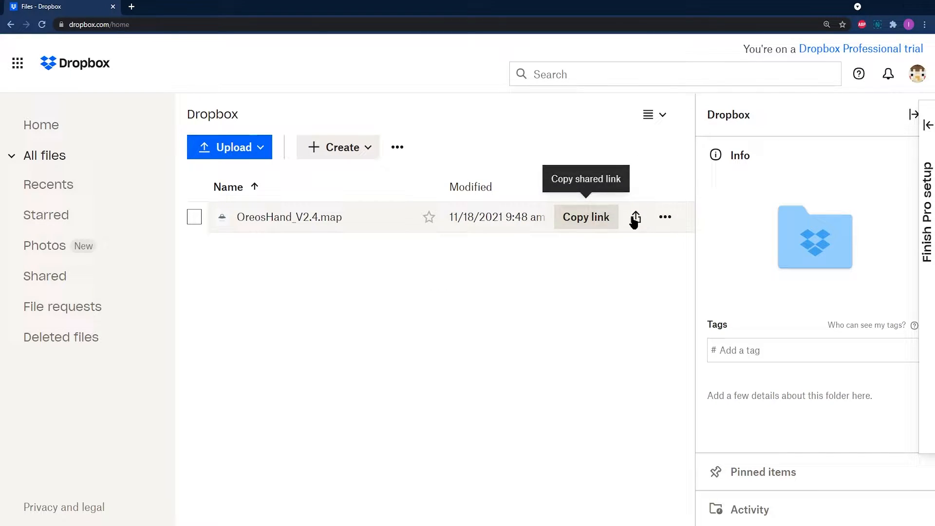
Step: Copy the share link for OreosHand_V2.4.map and change its ending from dl=0 to dl=1
{"action": "left_click", "coordinate": [636, 217]}
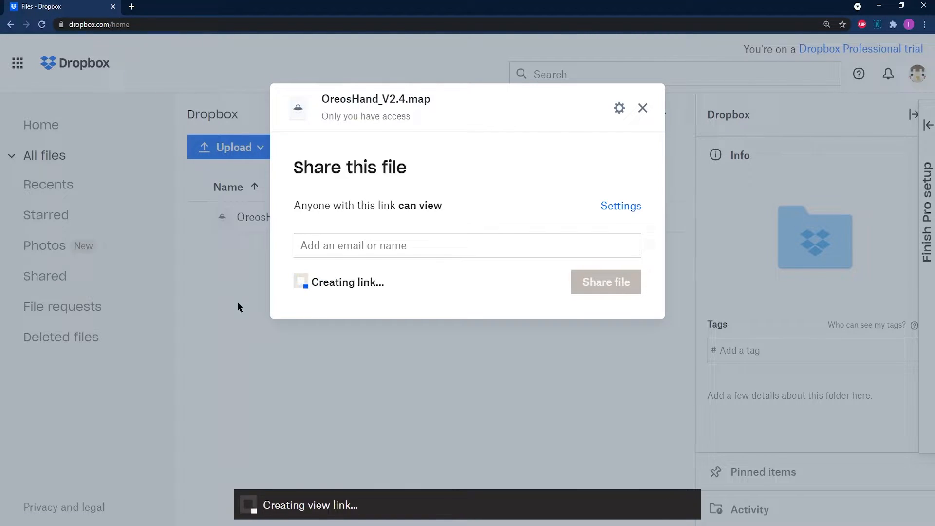
{"action": "left_click", "coordinate": [643, 108]}
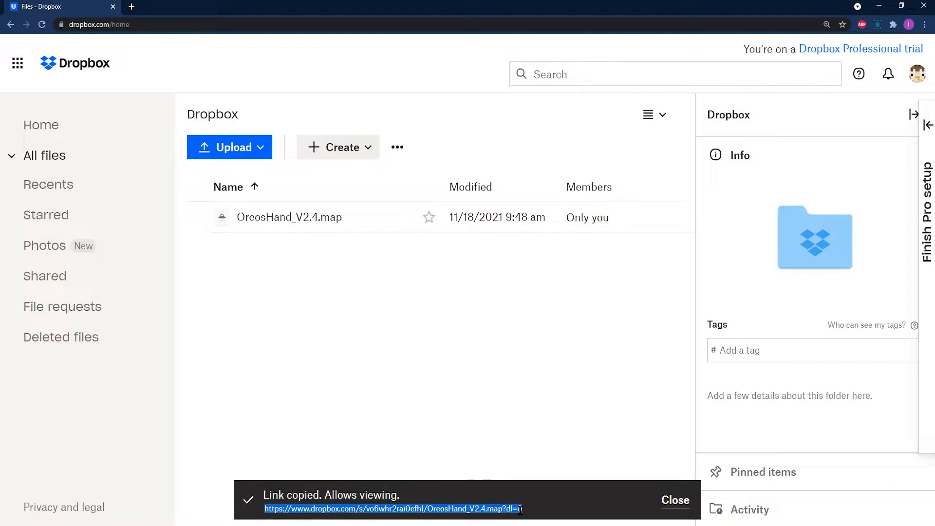
{"action": "right_click", "coordinate": [394, 508]}
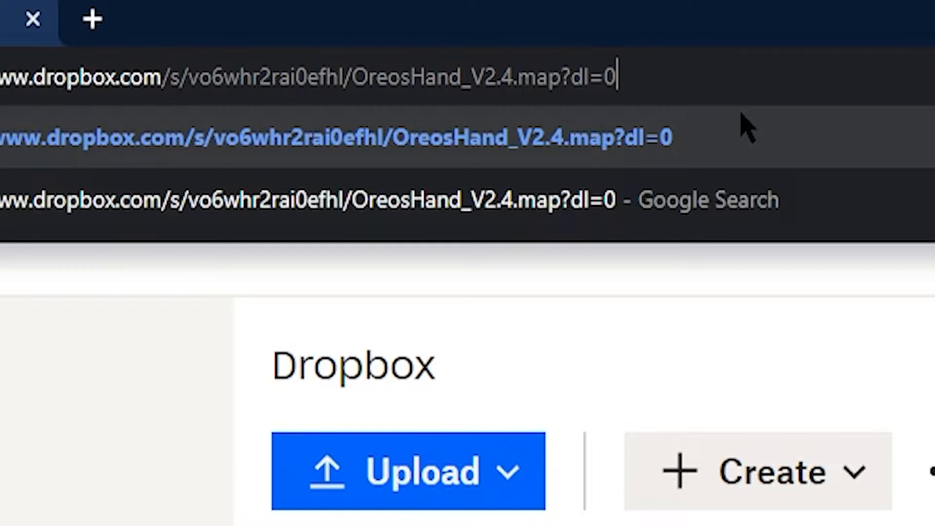
{"action": "key", "text": "Backspace"}
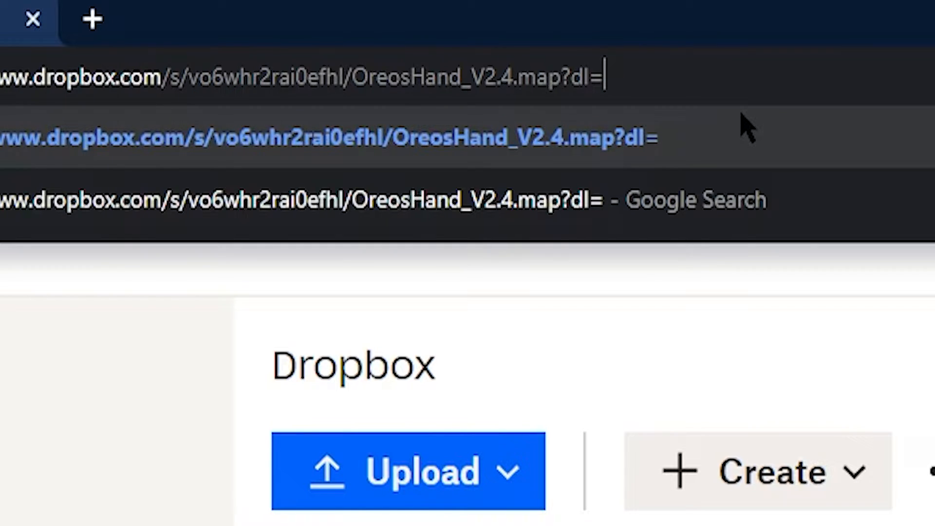
{"action": "type", "text": "1"}
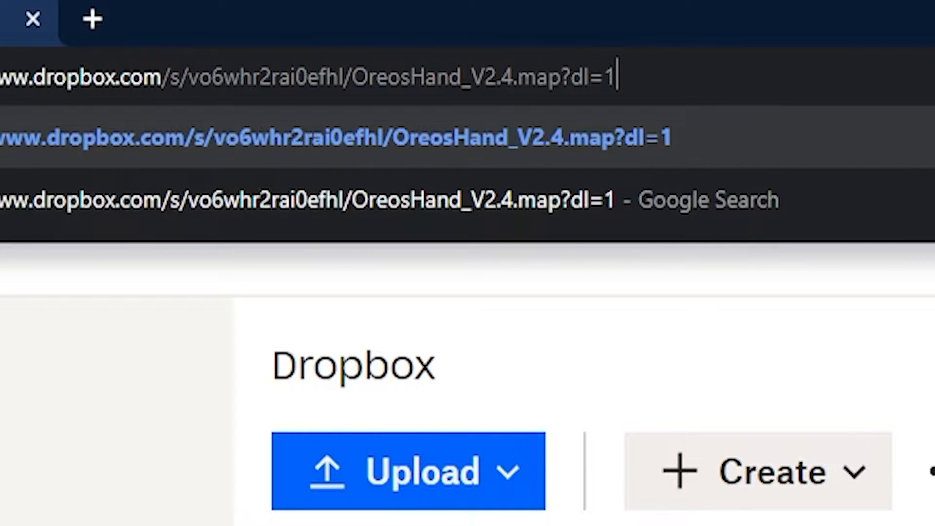
{"action": "mouse_move", "coordinate": [618, 66]}
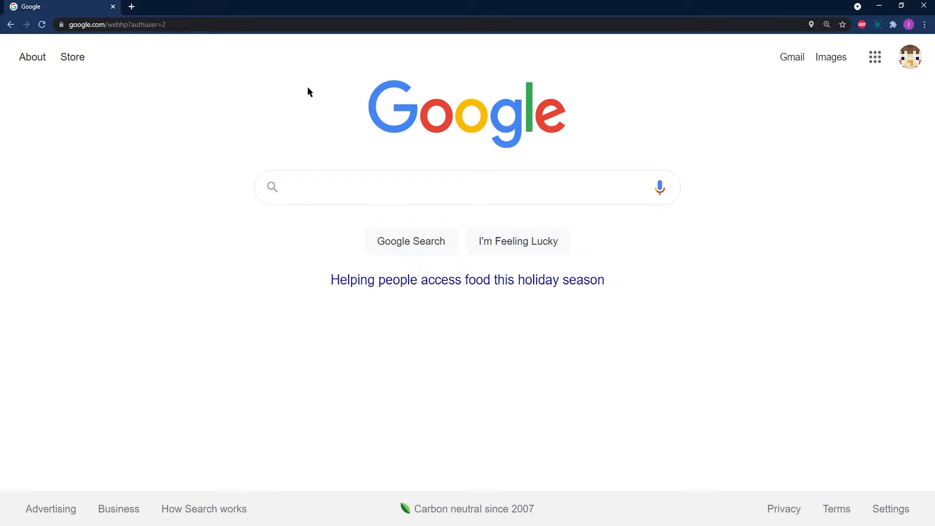
Step: Enter the GitHub raw URL for Oxide.Ext.RustEdit.dll in the address bar to download it
{"action": "left_click", "coordinate": [149, 25]}
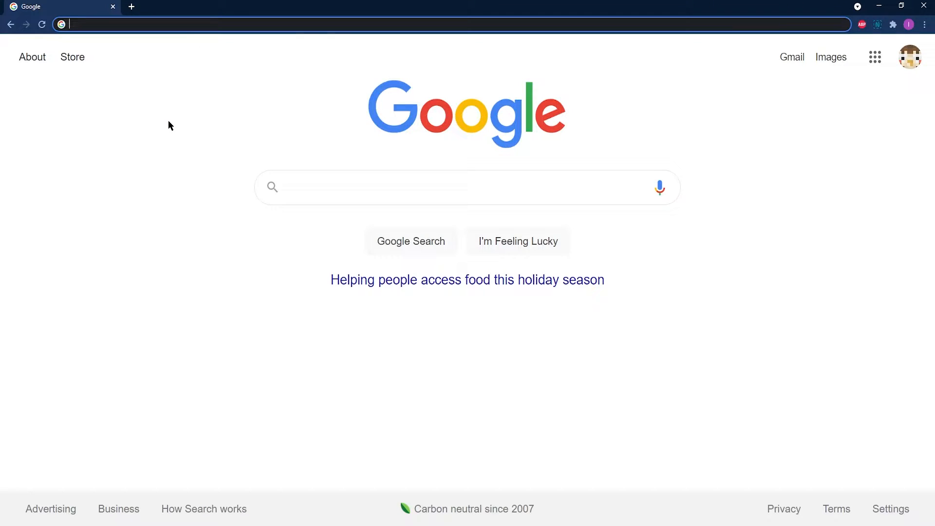
{"action": "type", "text": "https://github.com/k1lly0u/Oxide.Ext.RustEdit/raw/master/Oxide.Ext.RustEdit.dll"}
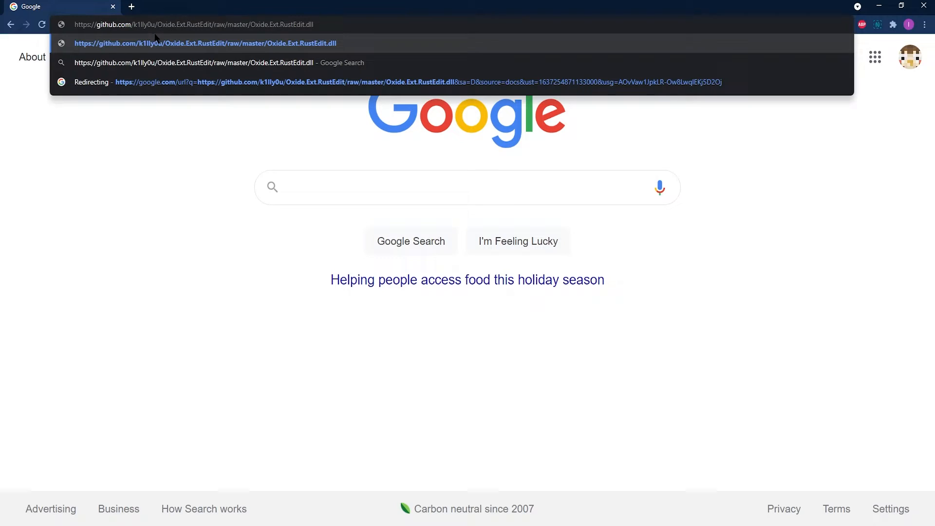
{"action": "mouse_move", "coordinate": [326, 56]}
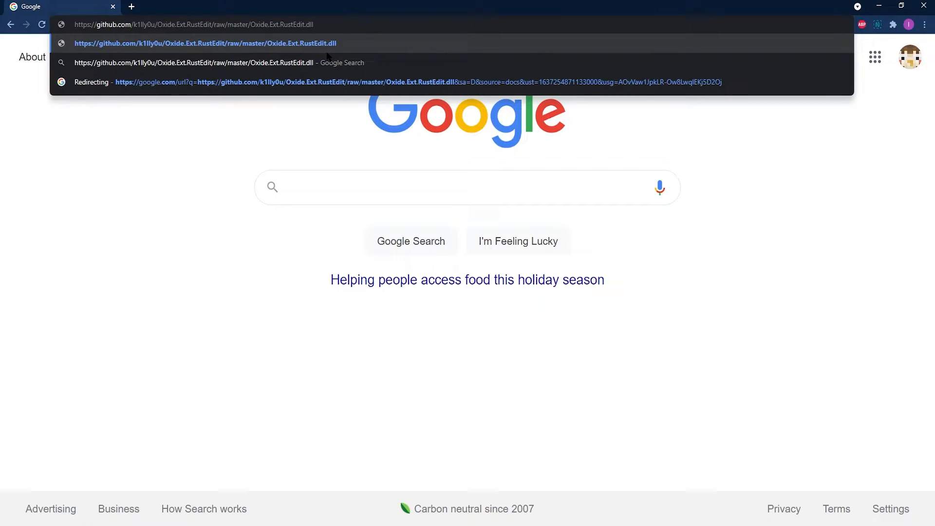
{"action": "mouse_move", "coordinate": [346, 47]}
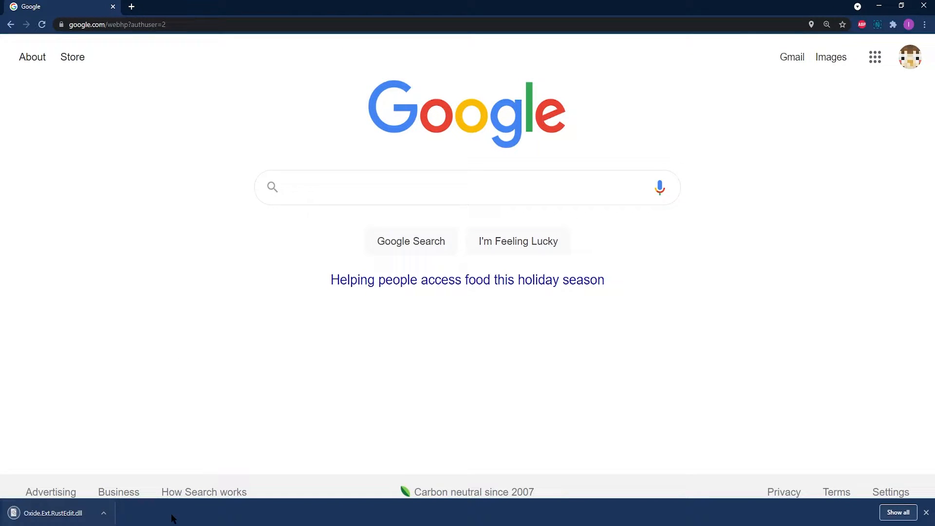
{"action": "mouse_move", "coordinate": [173, 518]}
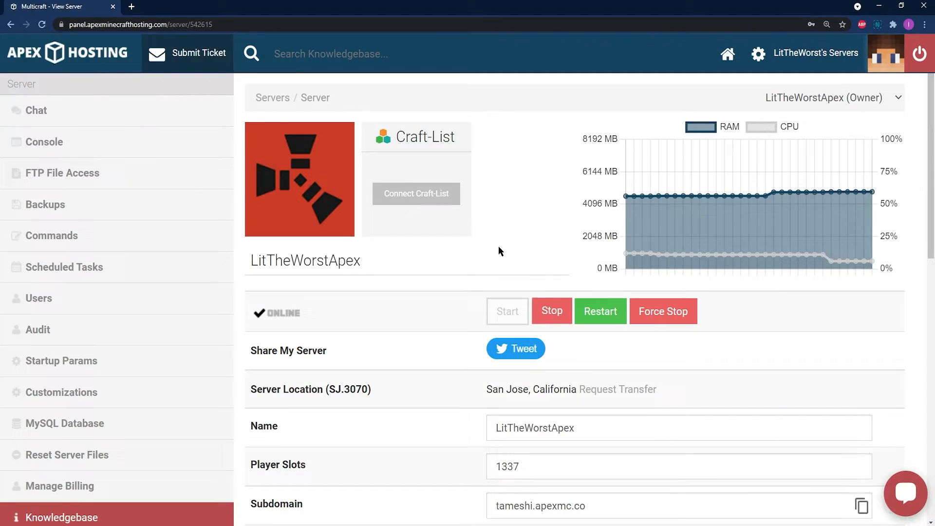
{"action": "mouse_move", "coordinate": [390, 370]}
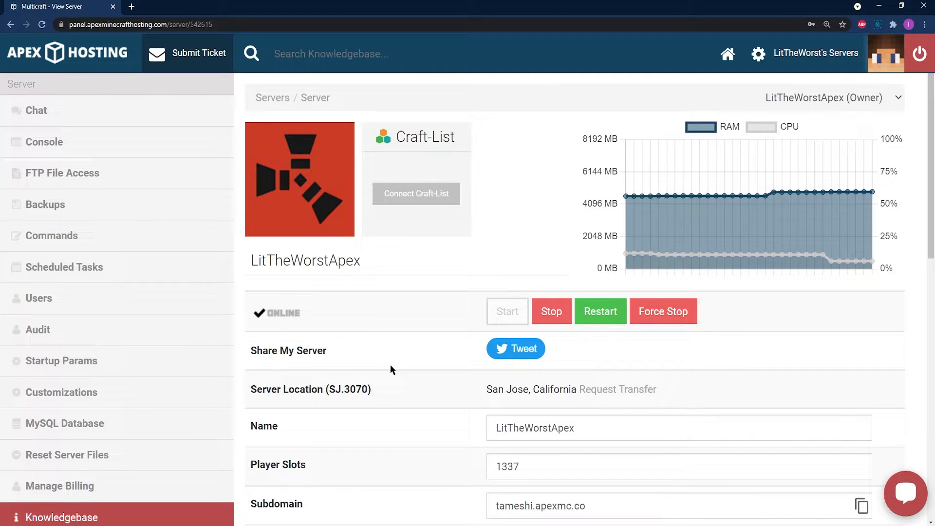
{"action": "mouse_move", "coordinate": [283, 252]}
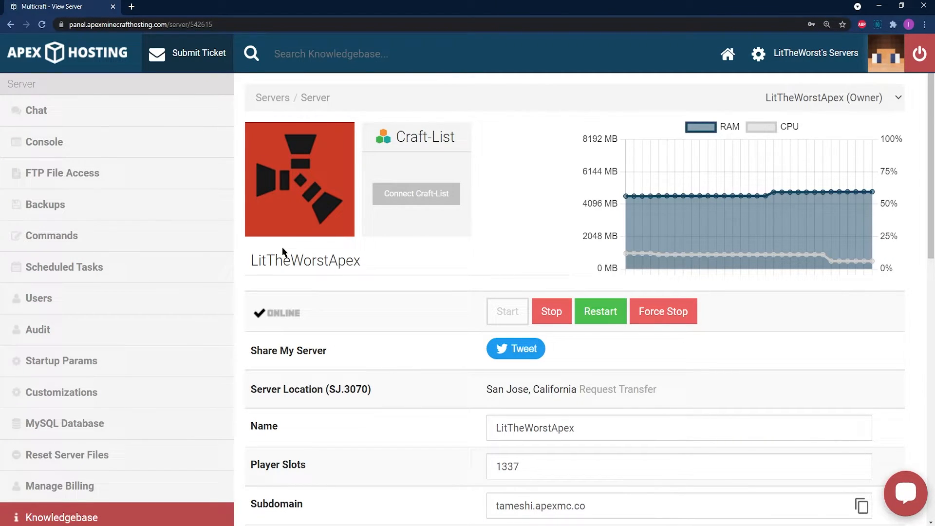
Step: Stop the LitTheWorstApex server and save its settings with uMod support enabled
{"action": "left_click", "coordinate": [551, 311]}
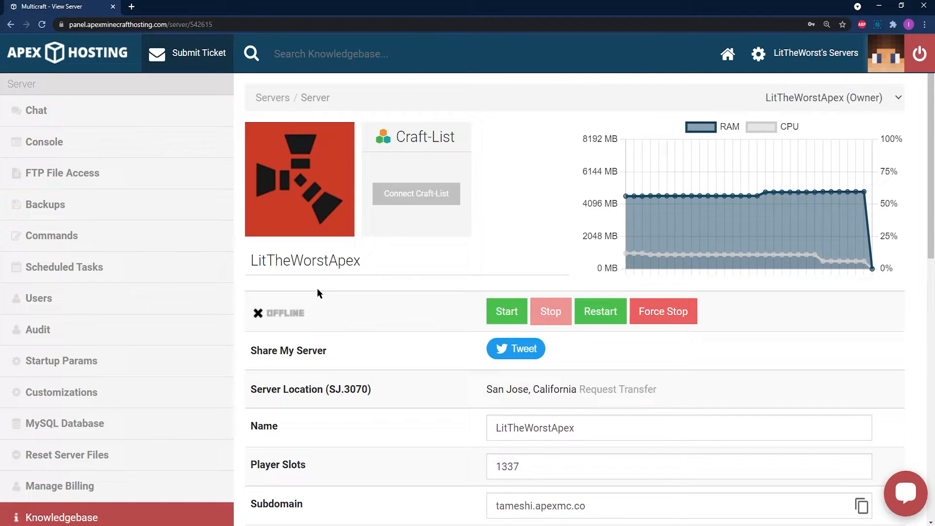
{"action": "mouse_move", "coordinate": [808, 356]}
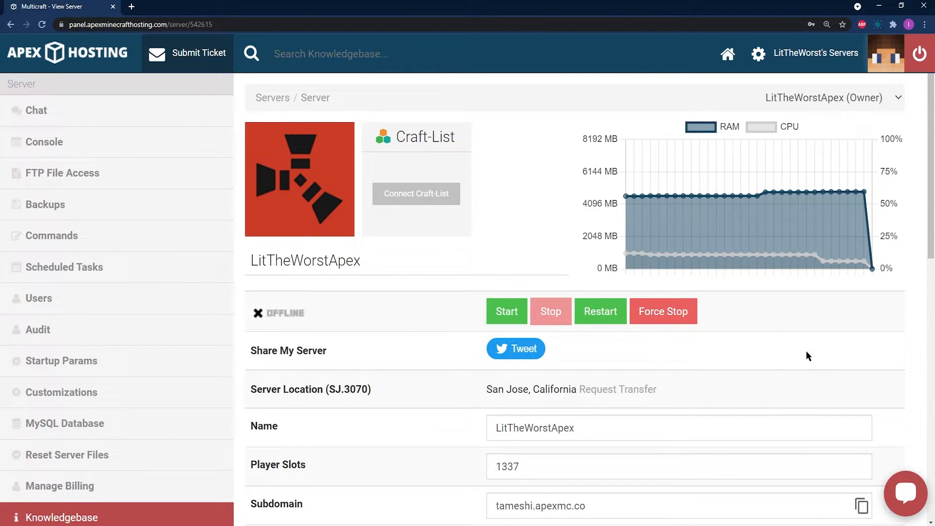
{"action": "mouse_move", "coordinate": [354, 300]}
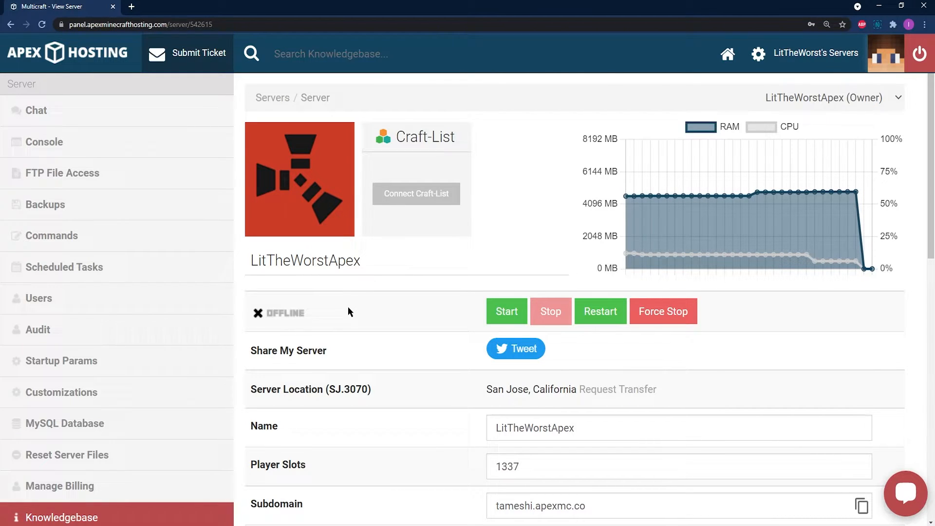
{"action": "scroll", "scroll_direction": "down", "scroll_amount": 3}
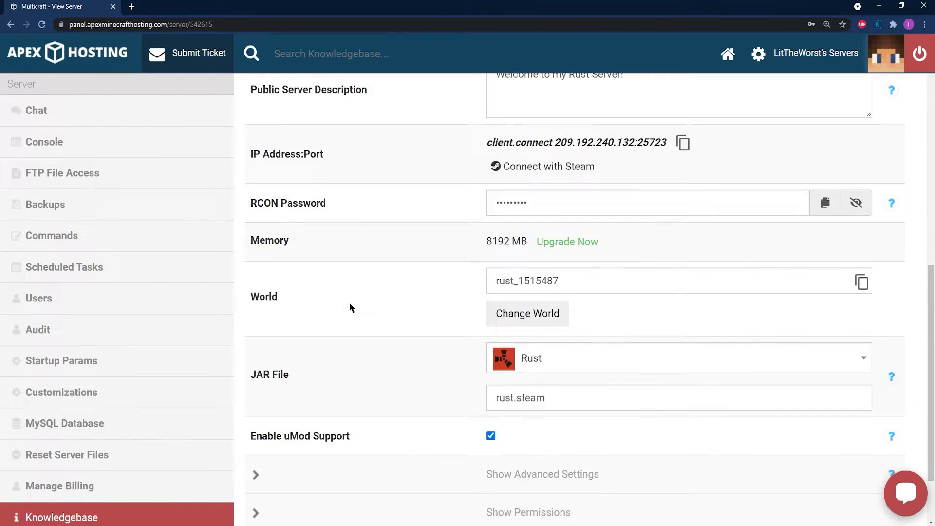
{"action": "scroll", "scroll_direction": "down", "scroll_amount": 3}
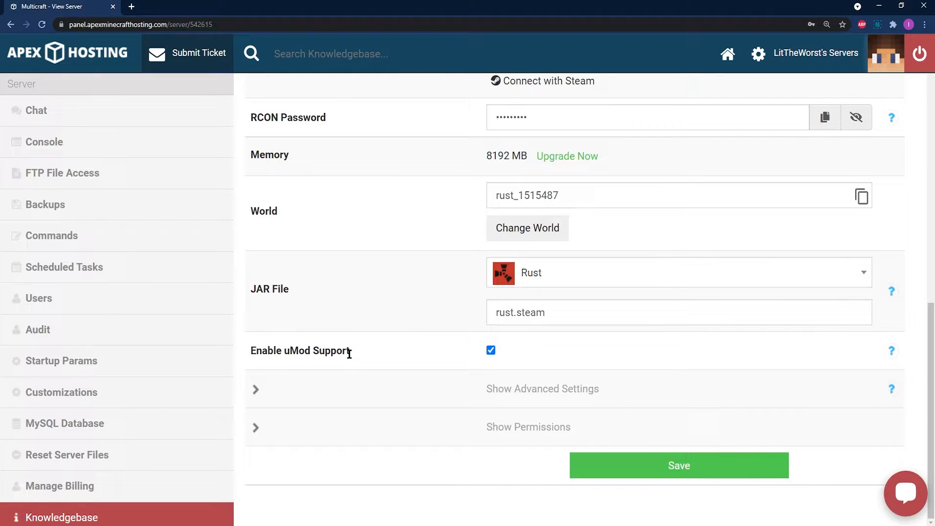
{"action": "left_click", "coordinate": [678, 466]}
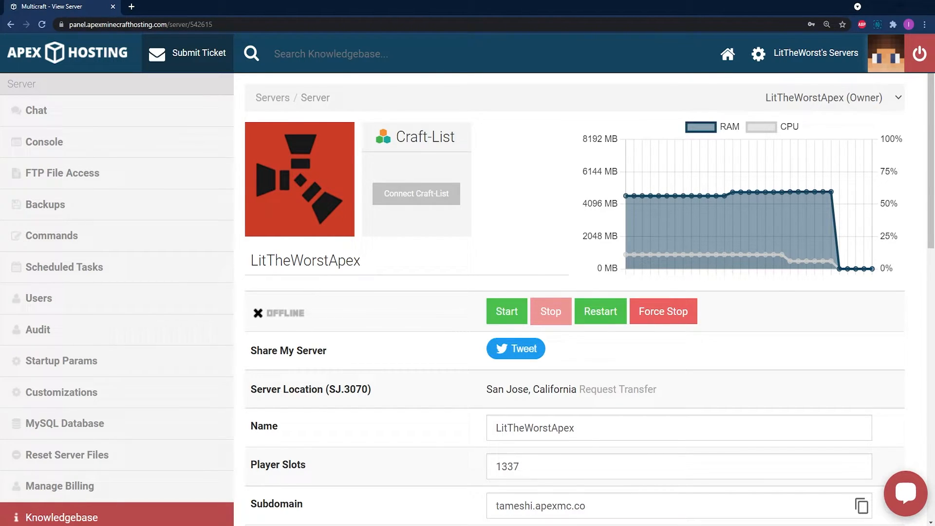
{"action": "scroll", "scroll_direction": "down", "scroll_amount": 3}
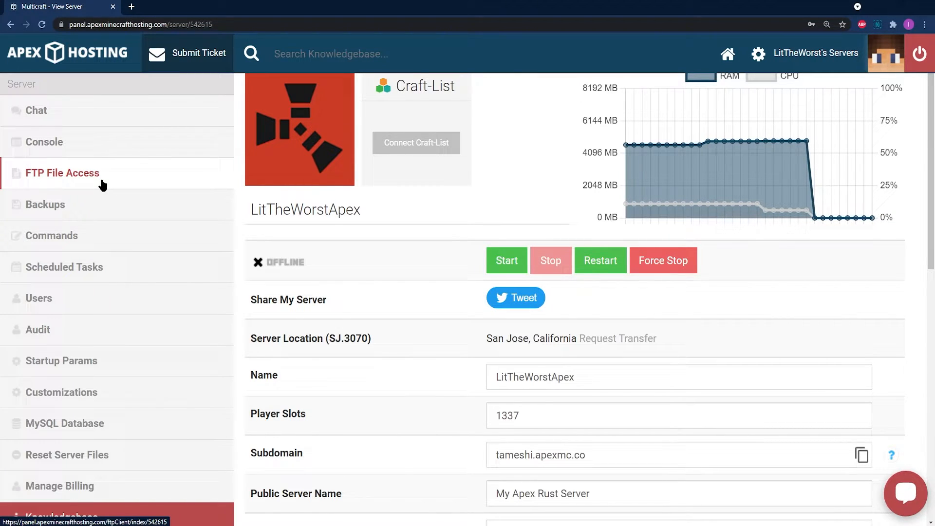
Step: Log in to FTP File Access and navigate into RustDedicated_Data/Managed
{"action": "left_click", "coordinate": [61, 173]}
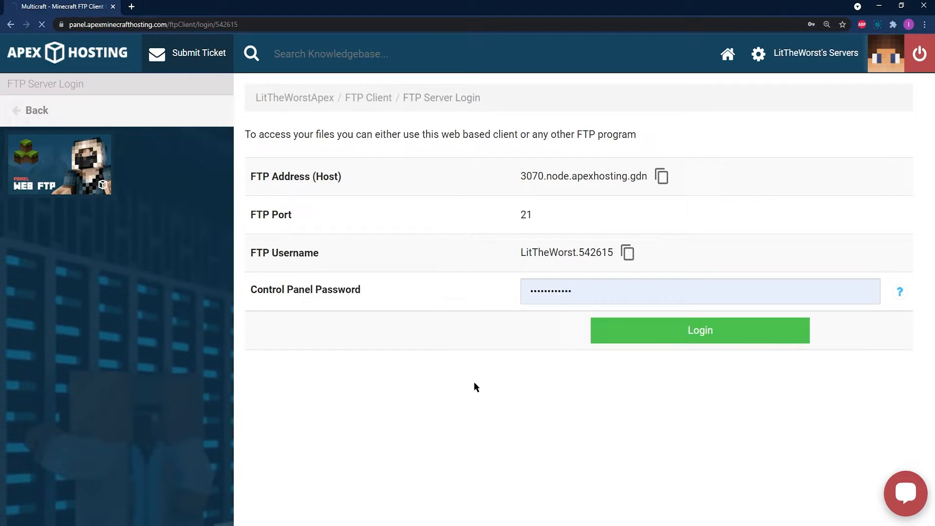
{"action": "left_click", "coordinate": [700, 329]}
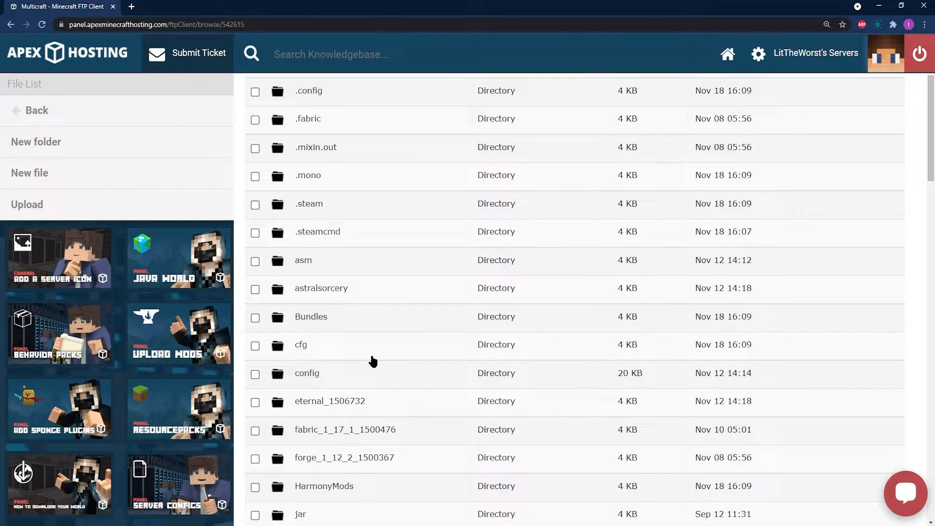
{"action": "scroll", "scroll_direction": "down", "scroll_amount": 3}
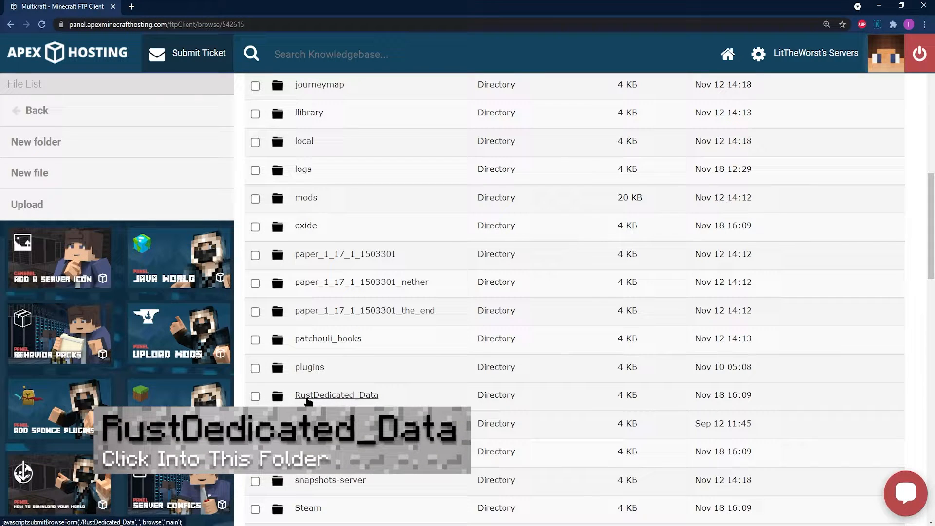
{"action": "mouse_move", "coordinate": [367, 400]}
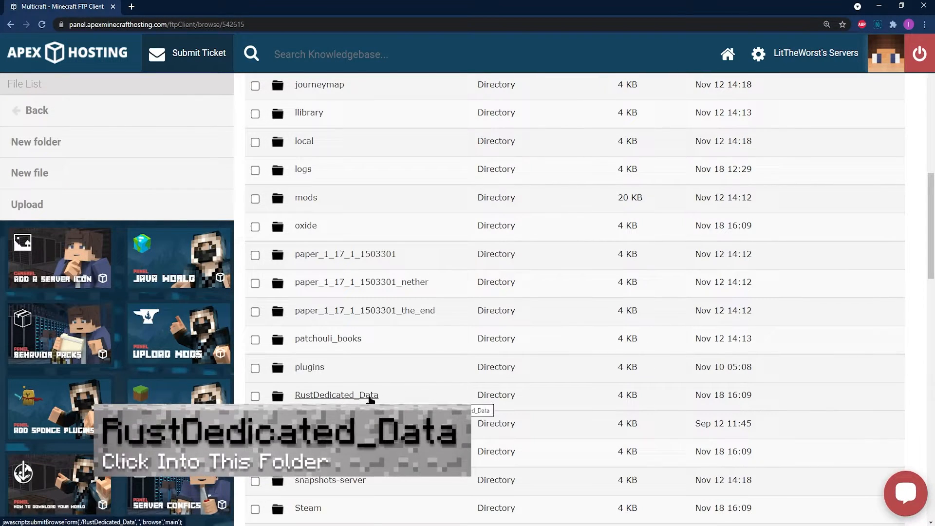
{"action": "left_click", "coordinate": [337, 395]}
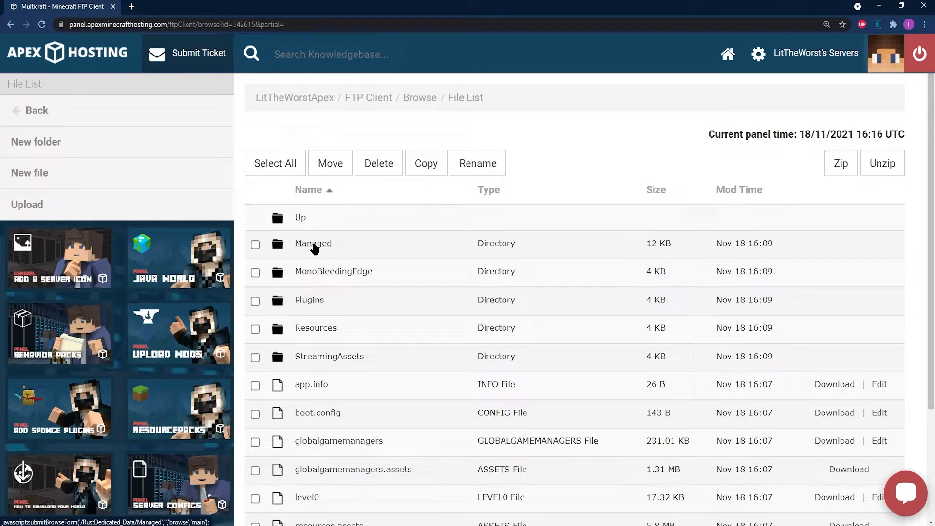
{"action": "left_click", "coordinate": [313, 243]}
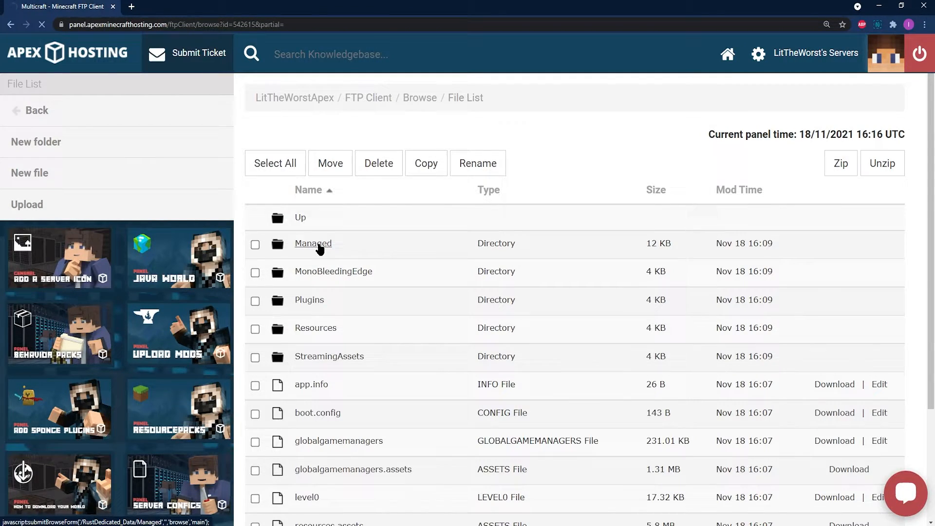
{"action": "left_click", "coordinate": [313, 244]}
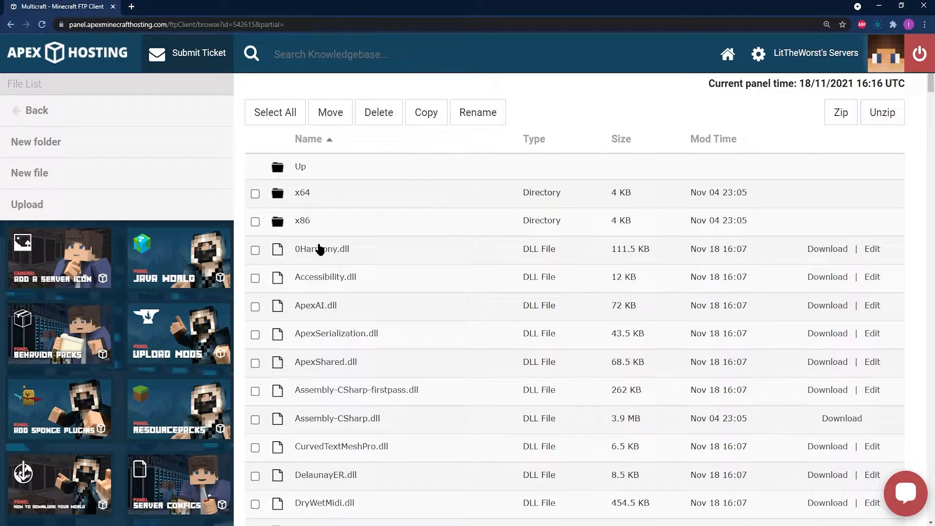
{"action": "mouse_move", "coordinate": [27, 205]}
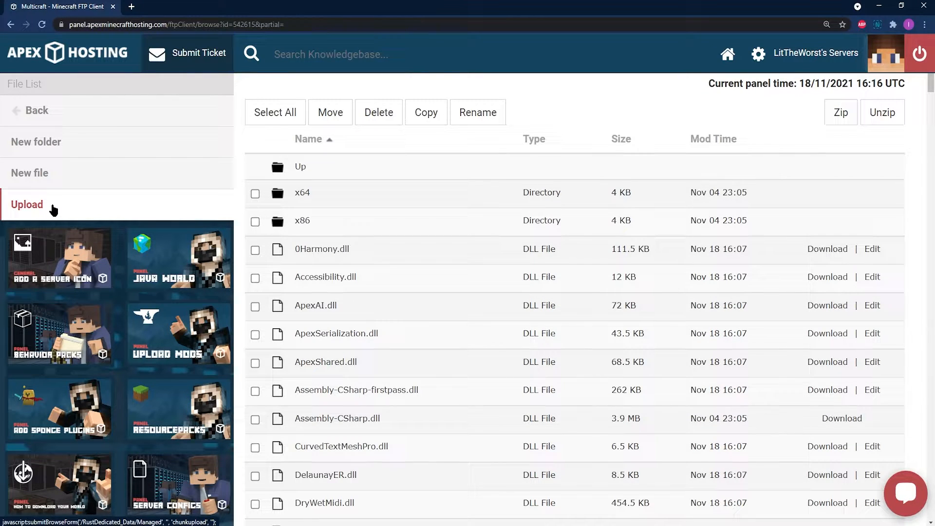
Step: Upload Oxide.Ext.RustEdit.dll from the computer into Managed and return to the file list
{"action": "left_click", "coordinate": [26, 205]}
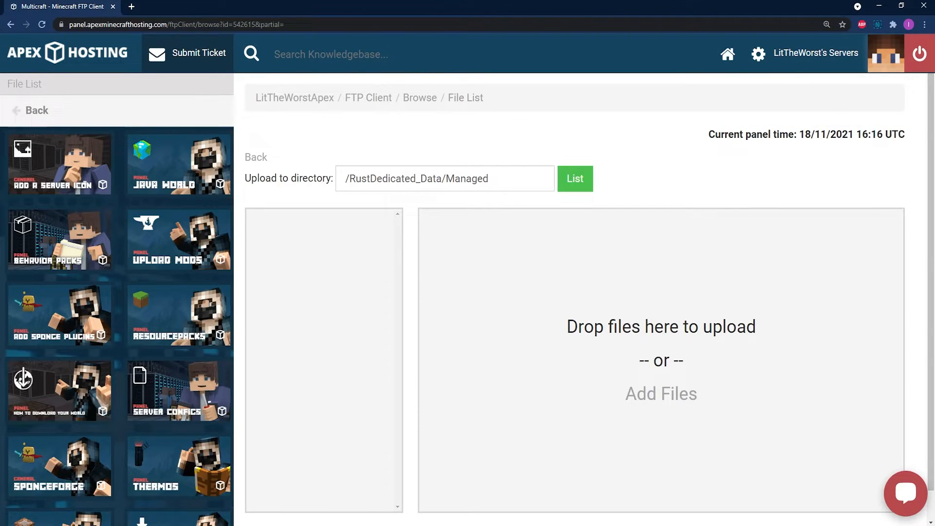
{"action": "left_click", "coordinate": [661, 393]}
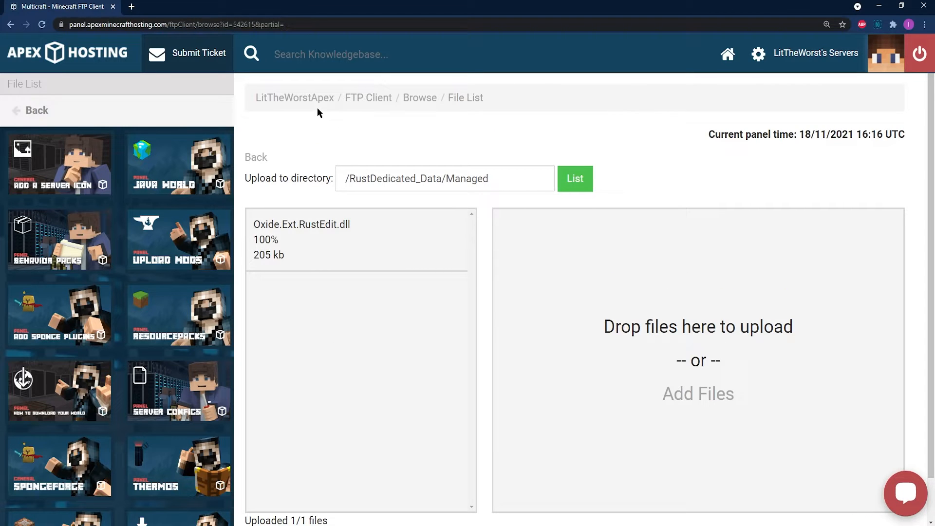
{"action": "mouse_move", "coordinate": [327, 152]}
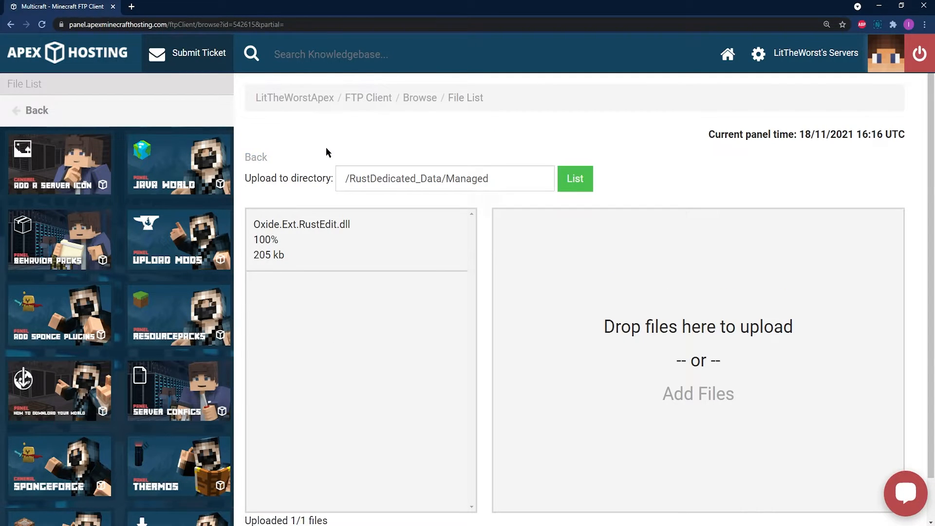
{"action": "left_click", "coordinate": [574, 179]}
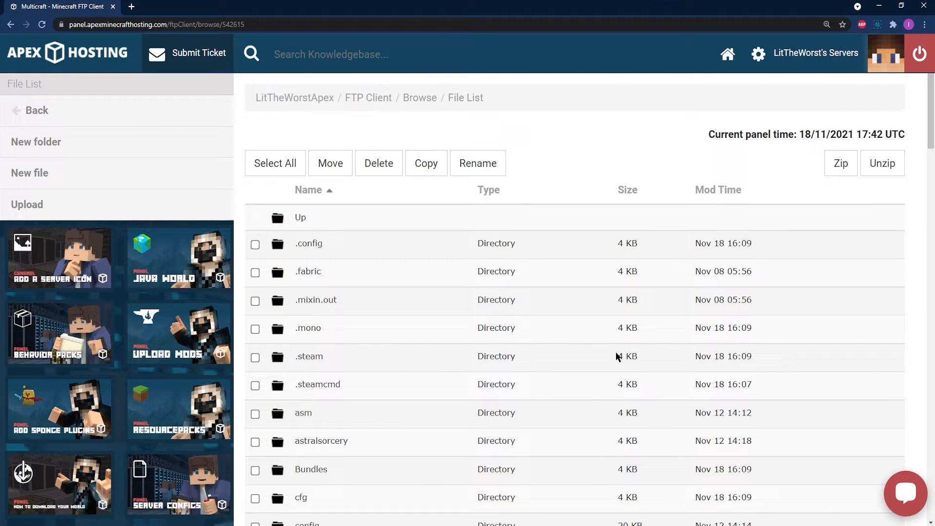
{"action": "mouse_move", "coordinate": [323, 280]}
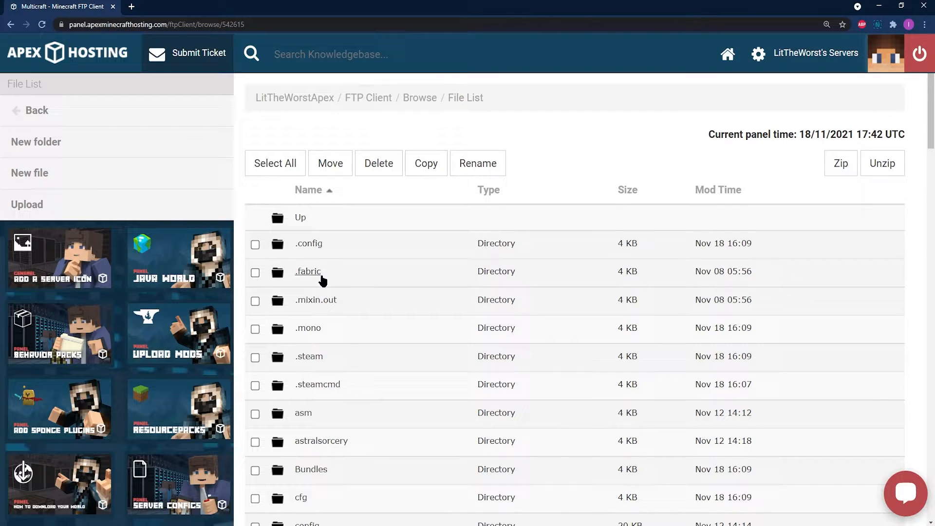
Step: Scroll the root file list to locate the folder containing cfg and rust_1515487
{"action": "scroll", "scroll_direction": "down", "scroll_amount": 3}
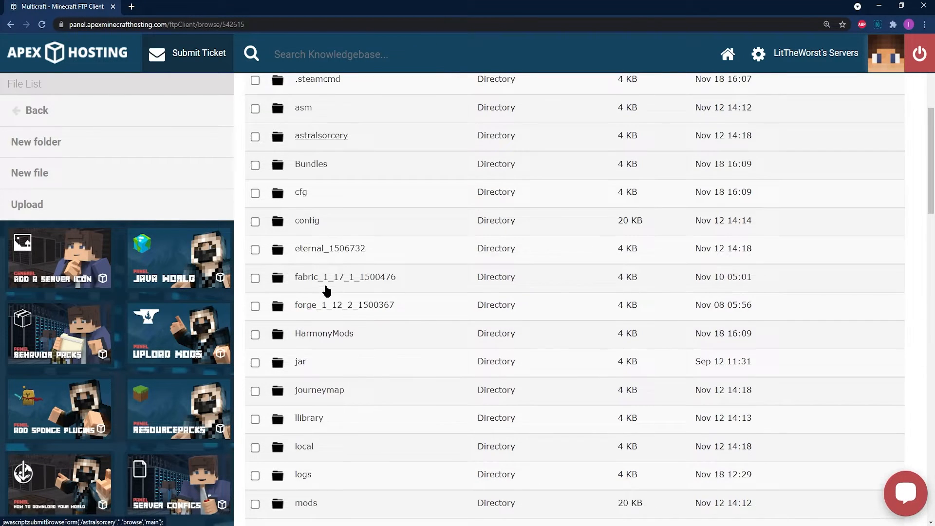
{"action": "scroll", "scroll_direction": "up", "scroll_amount": 3}
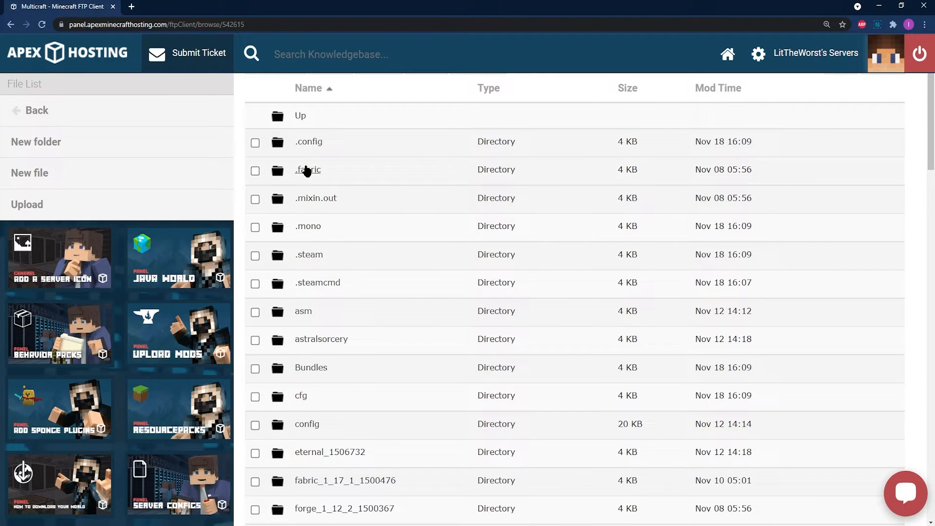
{"action": "scroll", "scroll_direction": "down", "scroll_amount": 3}
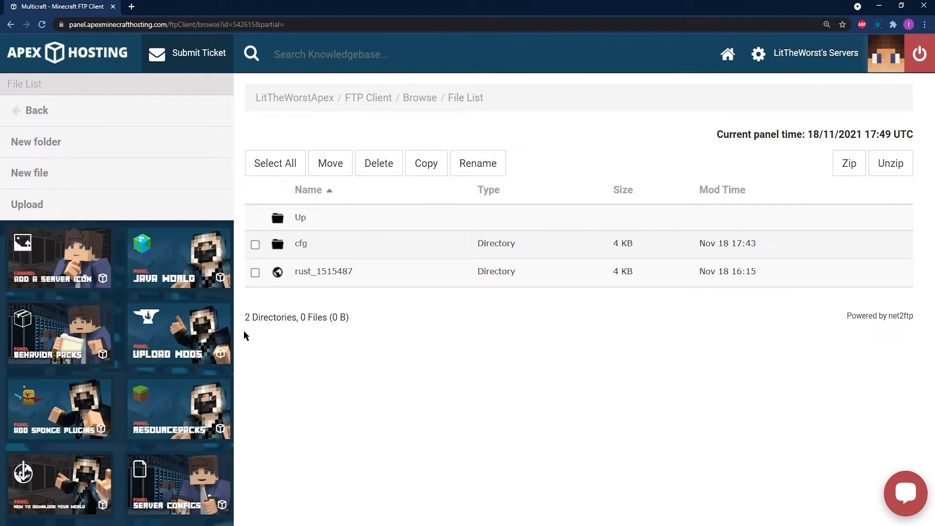
Step: Delete the rust_1515487 world directory with 'Stop the server first?' ticked, then return to the file list
{"action": "left_click", "coordinate": [255, 272]}
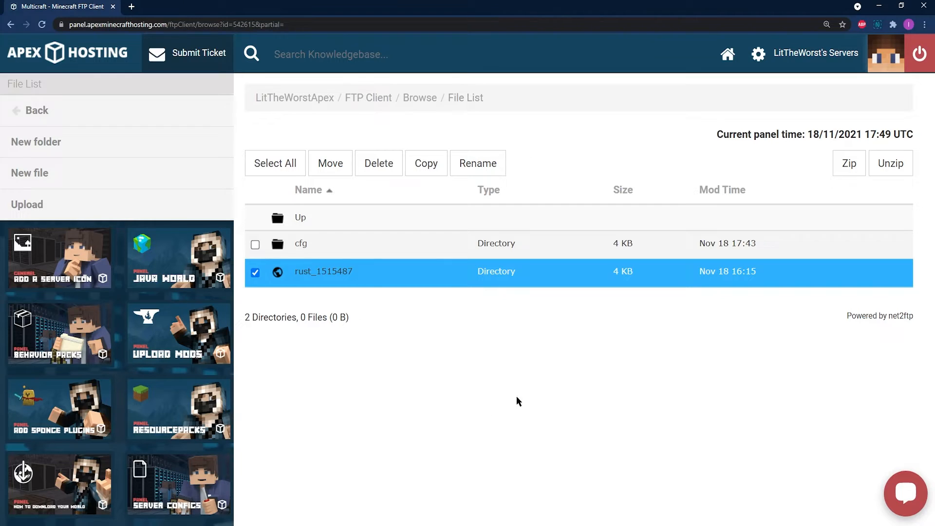
{"action": "left_click", "coordinate": [378, 162]}
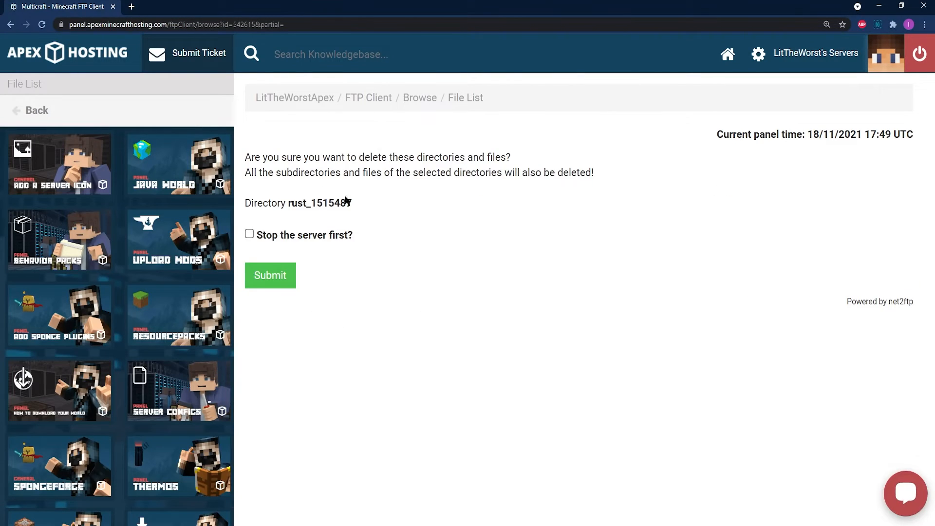
{"action": "mouse_move", "coordinate": [126, 205]}
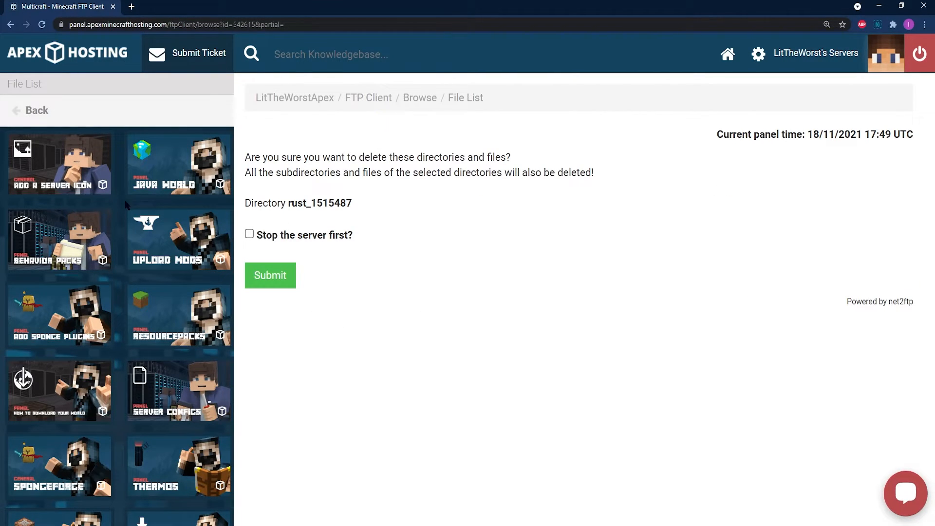
{"action": "left_click", "coordinate": [249, 234]}
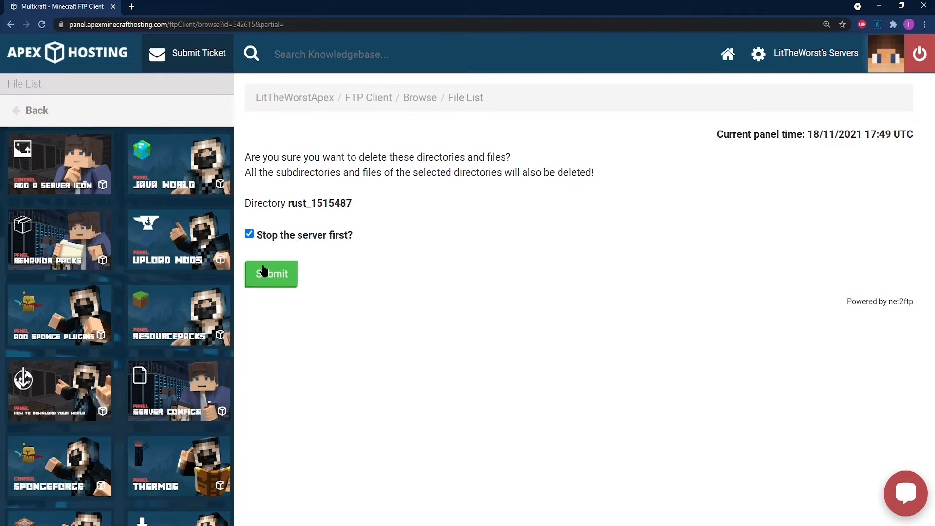
{"action": "left_click", "coordinate": [271, 274]}
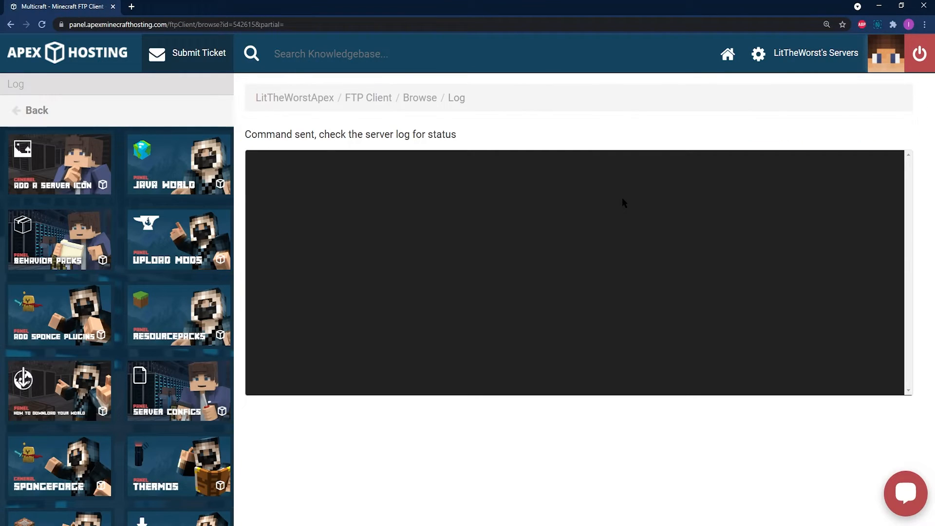
{"action": "mouse_move", "coordinate": [333, 229]}
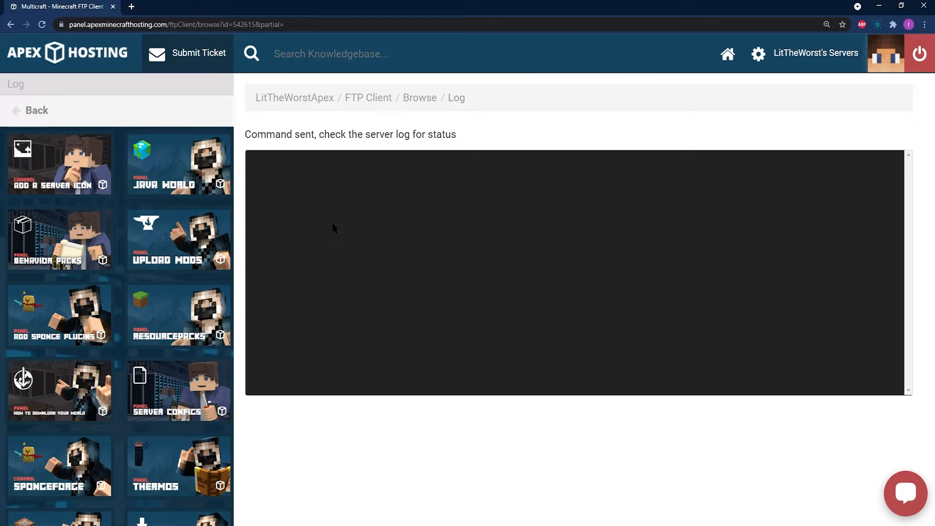
{"action": "mouse_move", "coordinate": [425, 238]}
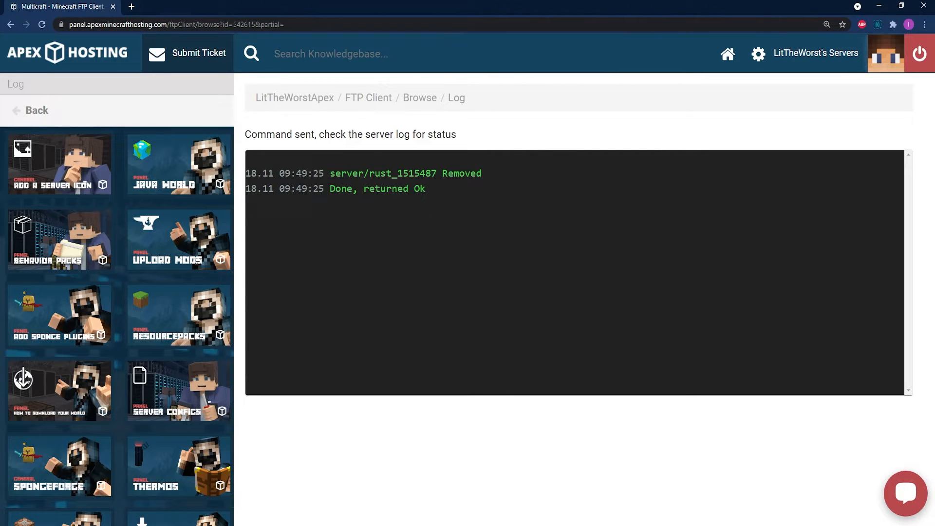
{"action": "left_click", "coordinate": [36, 110]}
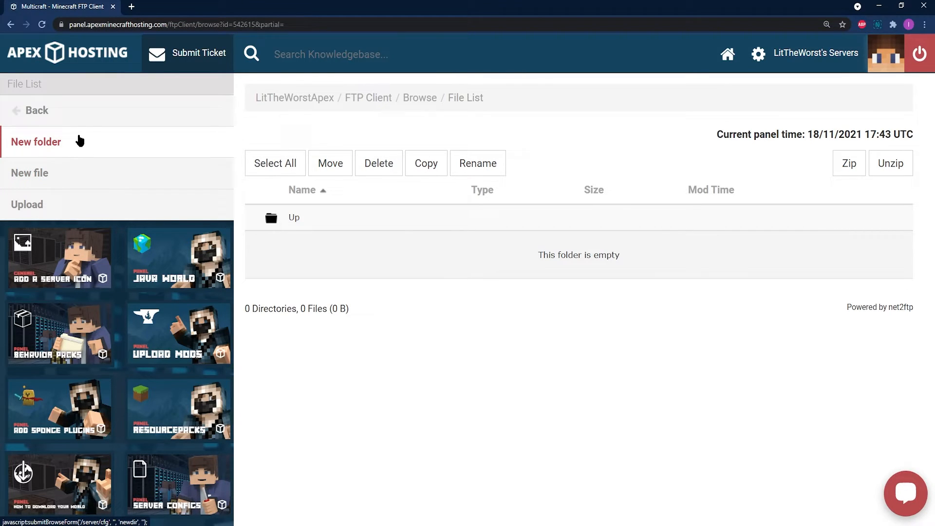
Step: Create a new directory named cfg in the server files
{"action": "left_click", "coordinate": [35, 142]}
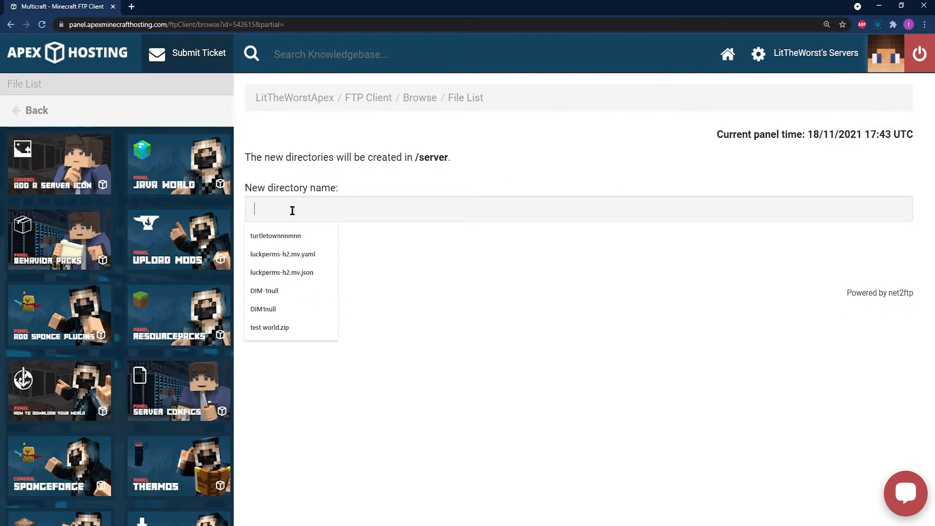
{"action": "type", "text": "cf"}
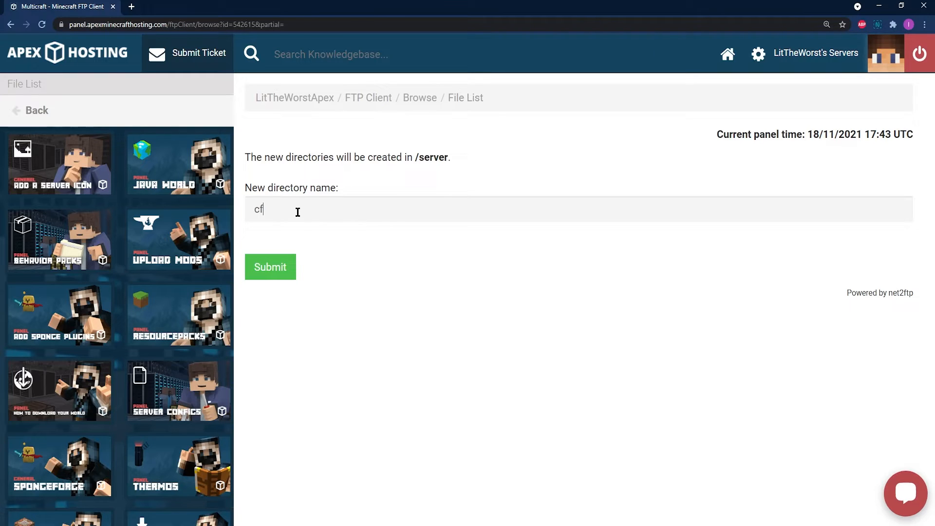
{"action": "type", "text": "g"}
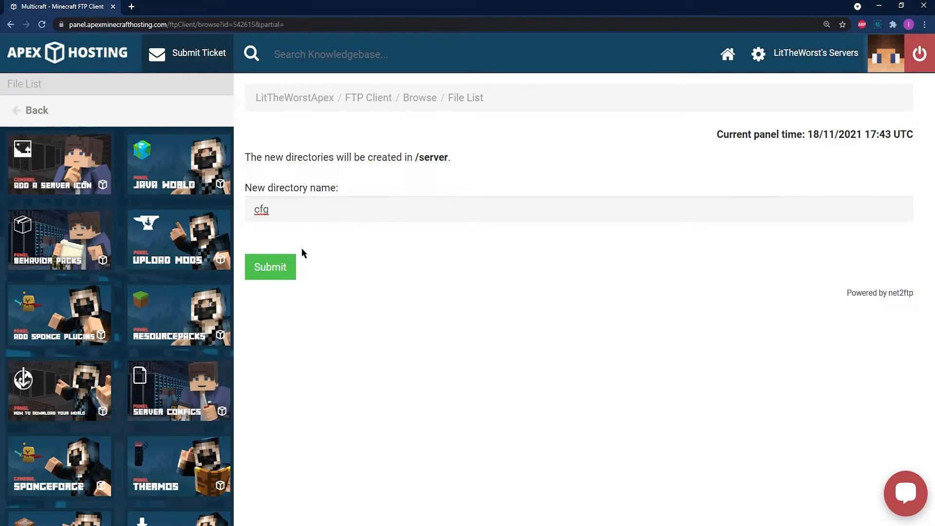
{"action": "left_click", "coordinate": [269, 266]}
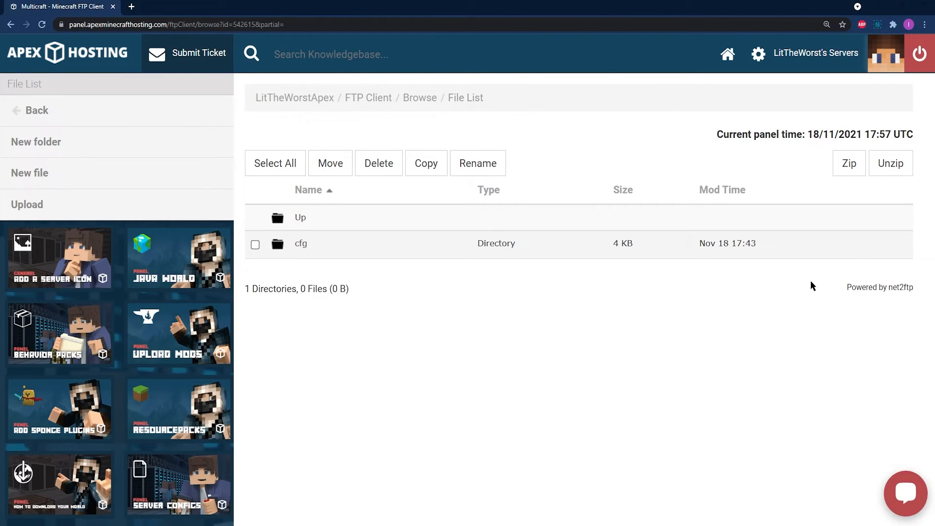
{"action": "mouse_move", "coordinate": [609, 239]}
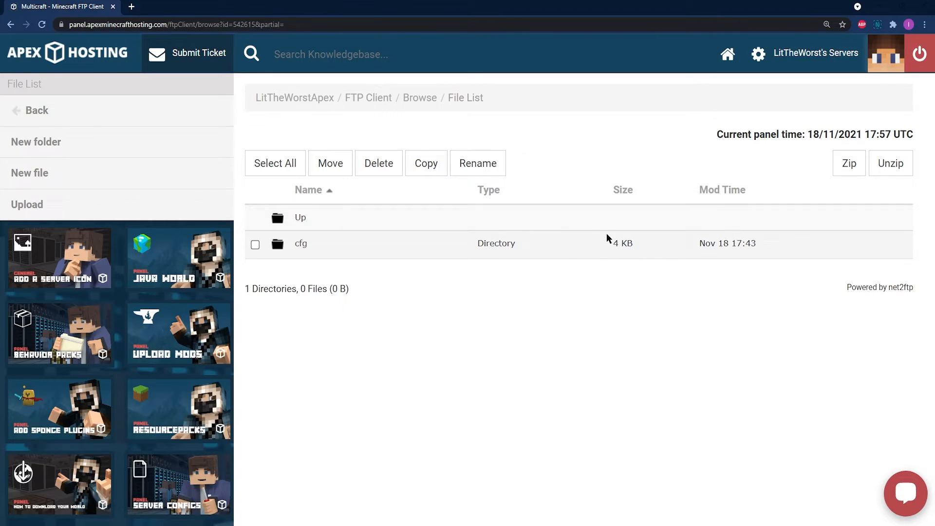
{"action": "mouse_move", "coordinate": [294, 265]}
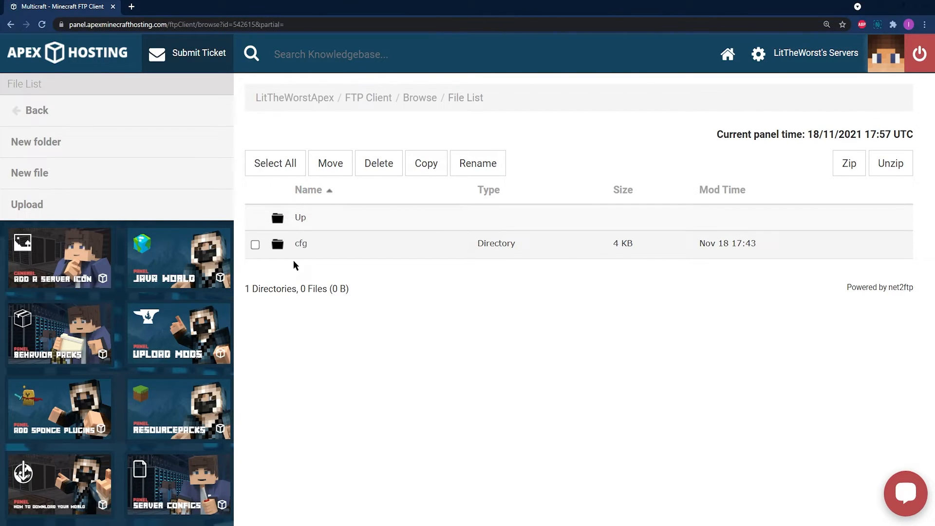
{"action": "mouse_move", "coordinate": [300, 243]}
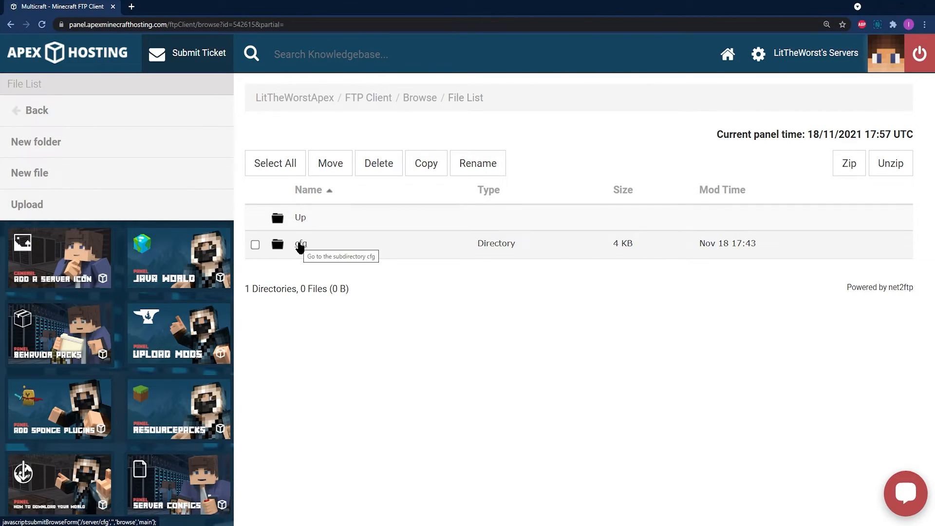
Step: Inside the cfg folder, create and save an empty file named server.cfg
{"action": "left_click", "coordinate": [300, 244]}
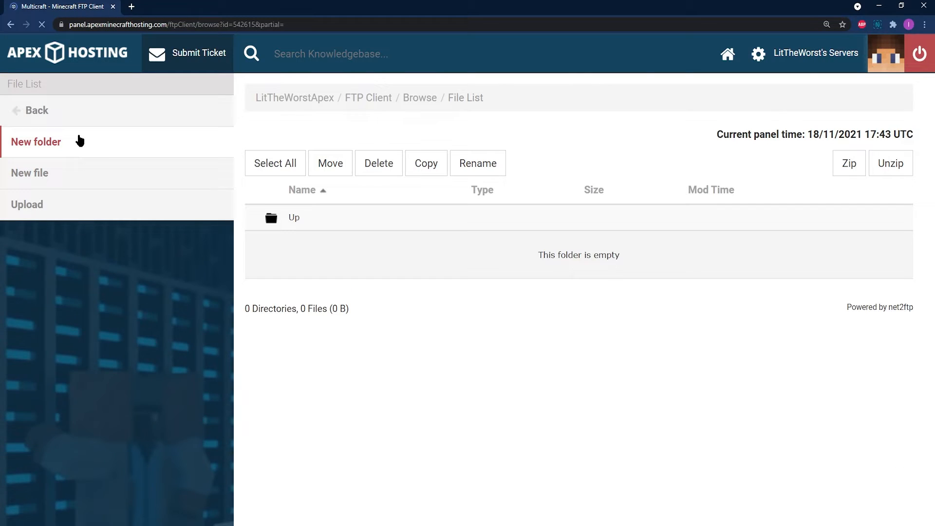
{"action": "mouse_move", "coordinate": [76, 173]}
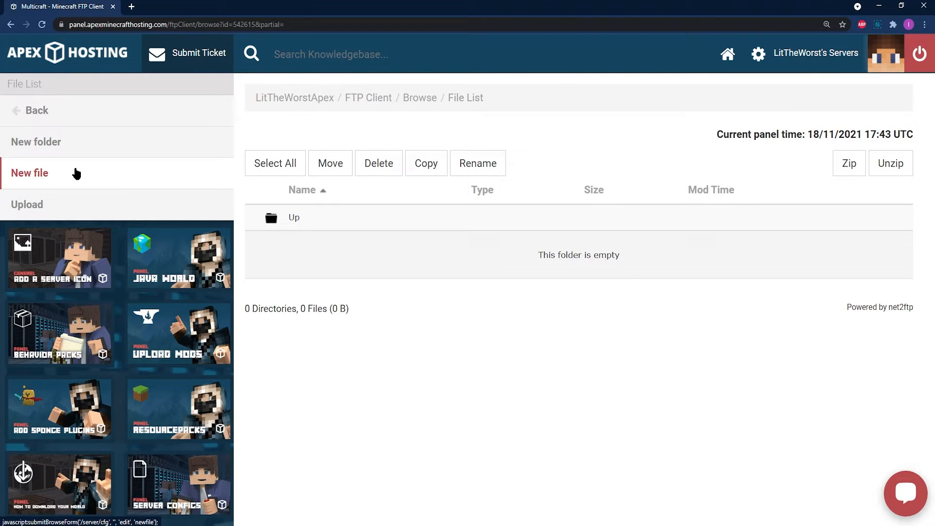
{"action": "left_click", "coordinate": [29, 173]}
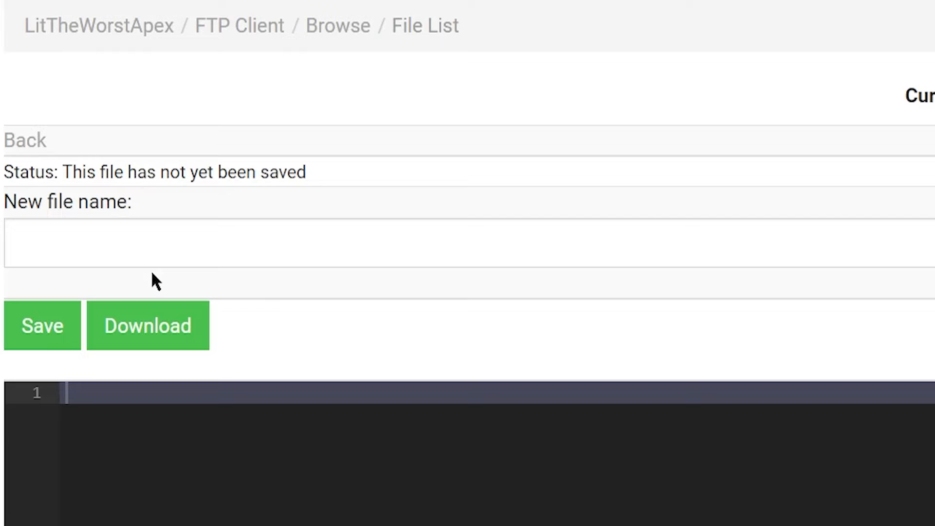
{"action": "type", "text": "sert"}
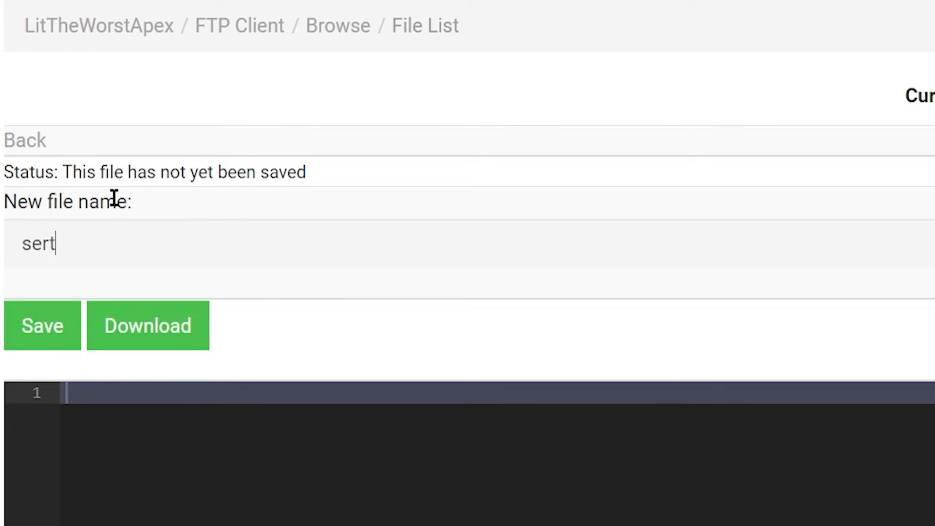
{"action": "type", "text": "server."}
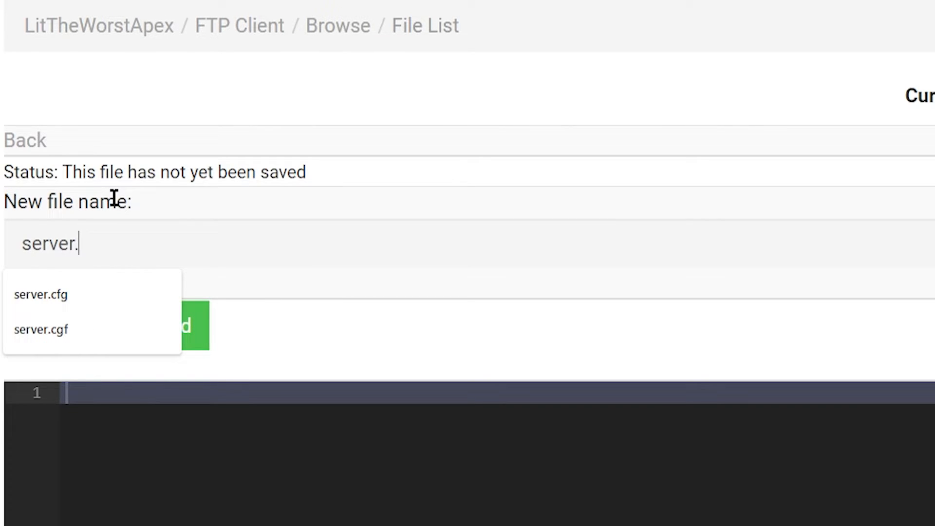
{"action": "left_click", "coordinate": [40, 295]}
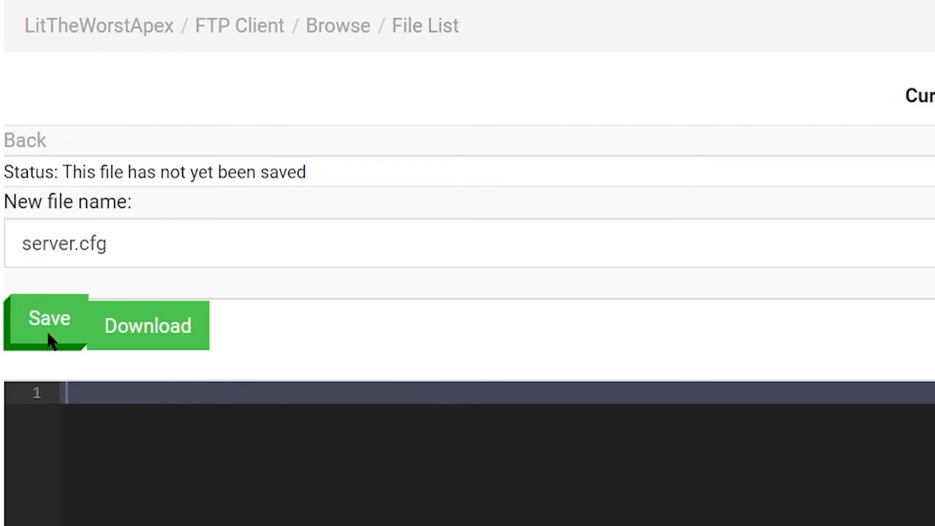
{"action": "left_click", "coordinate": [48, 322]}
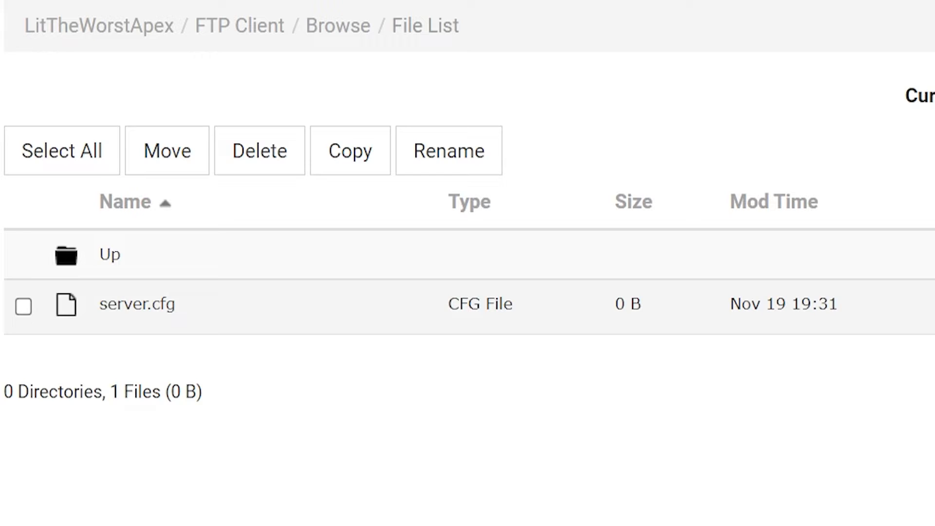
{"action": "left_click", "coordinate": [137, 304]}
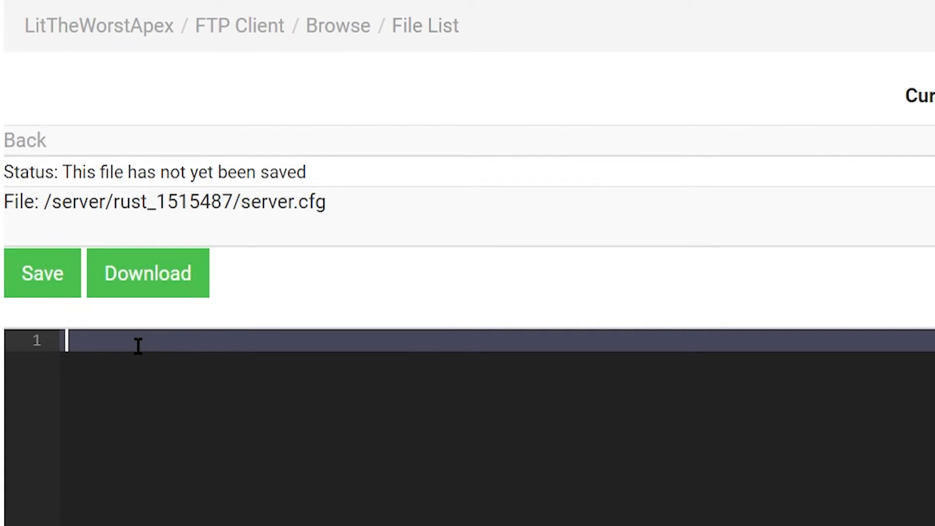
{"action": "type", "text": "lev"}
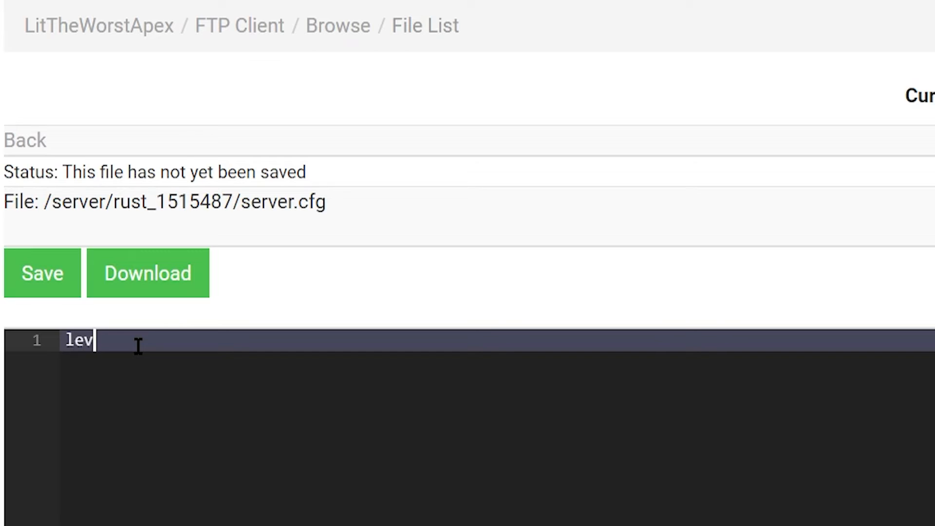
{"action": "type", "text": "el"}
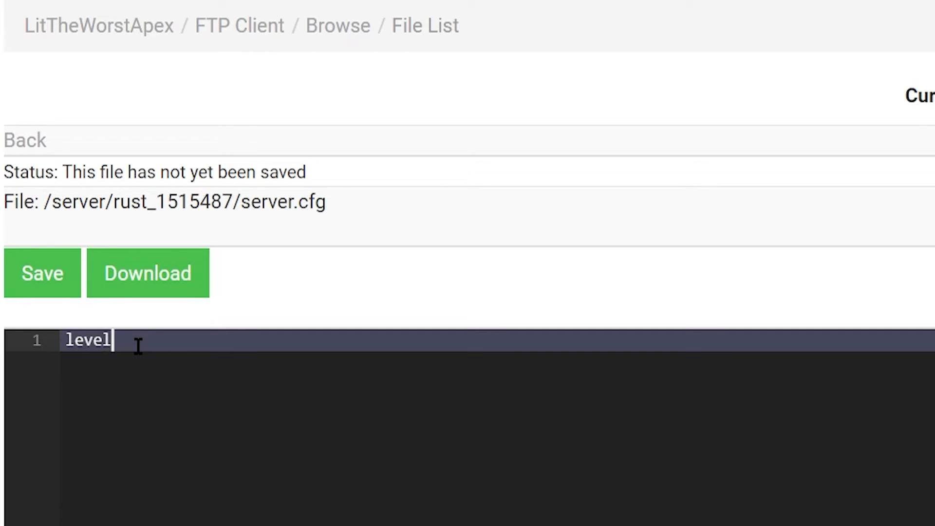
{"action": "type", "text": "url \""}
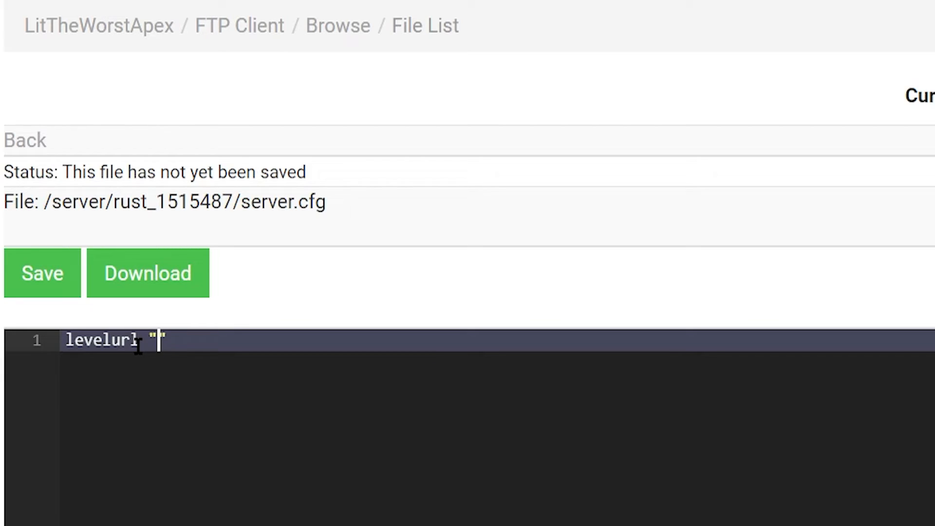
{"action": "type", "text": "https://www.dropbox.com/s/vo6whr2rai0efhl/OreosHand_V2.4.map?dl=1"}
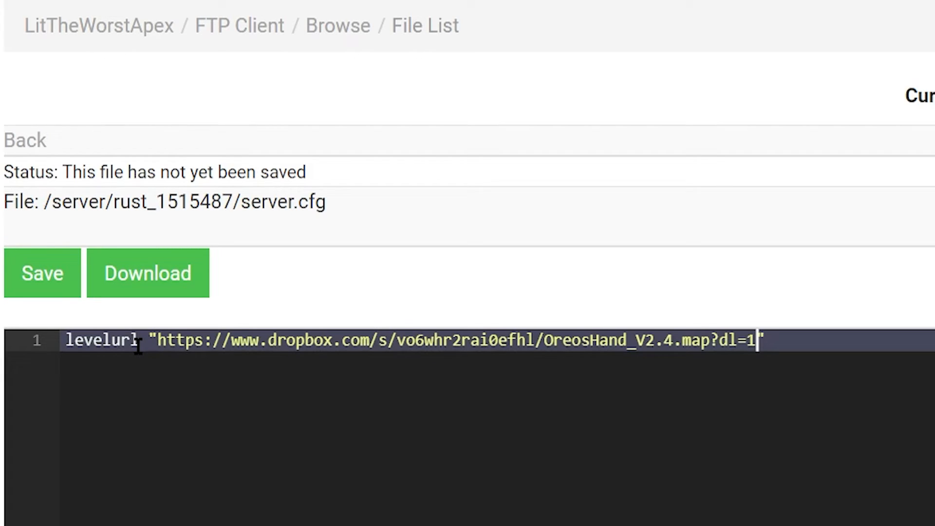
{"action": "mouse_move", "coordinate": [749, 301]}
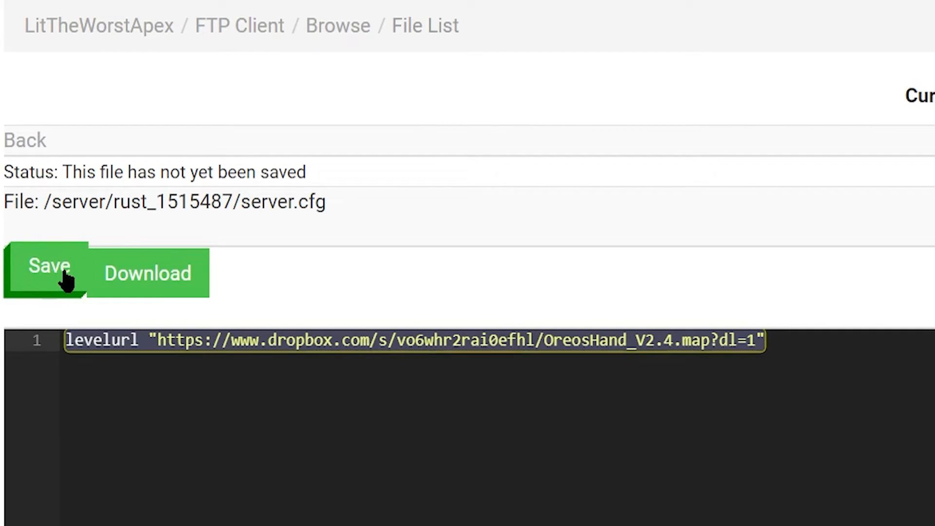
{"action": "left_click", "coordinate": [42, 274]}
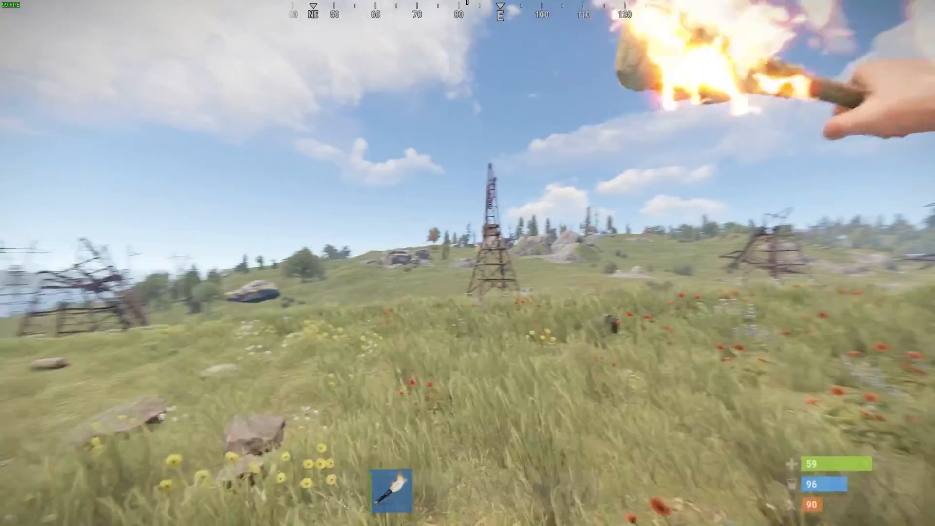
{"action": "mouse_move", "coordinate": [467, 263]}
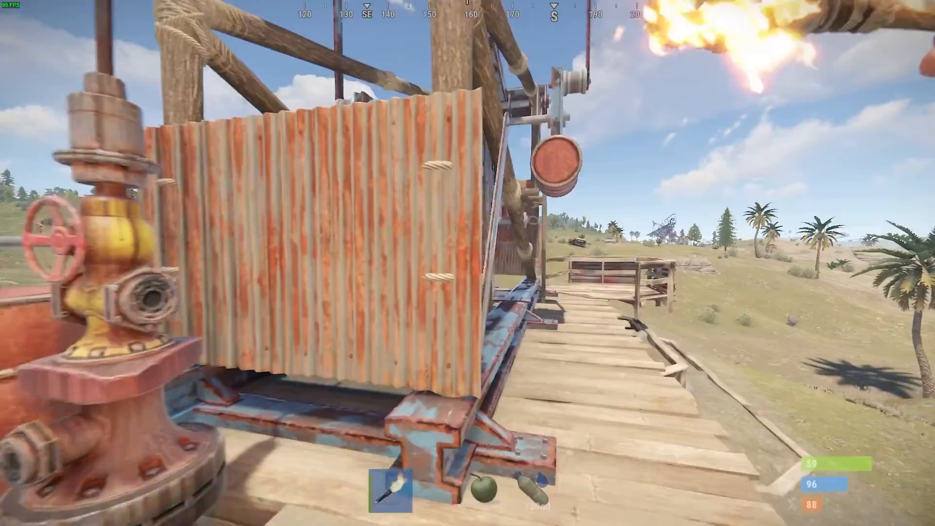
{"action": "mouse_move", "coordinate": [468, 263]}
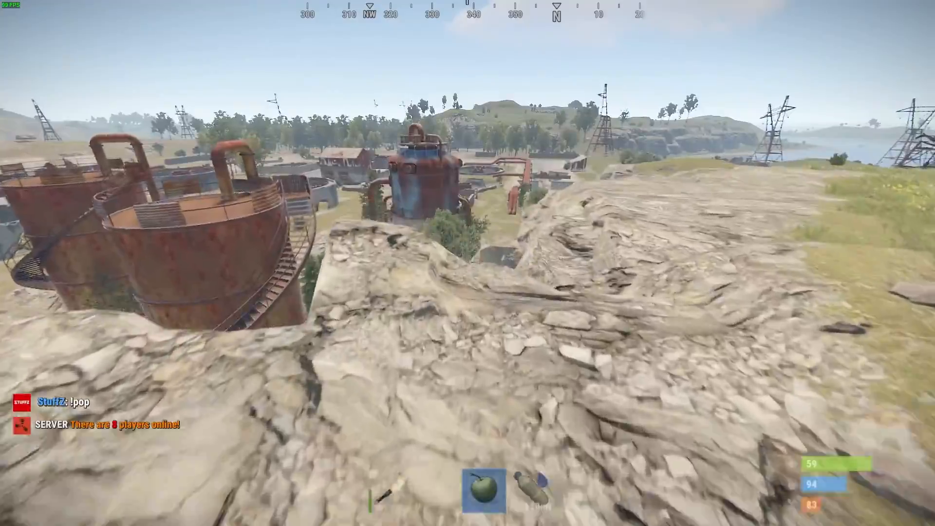